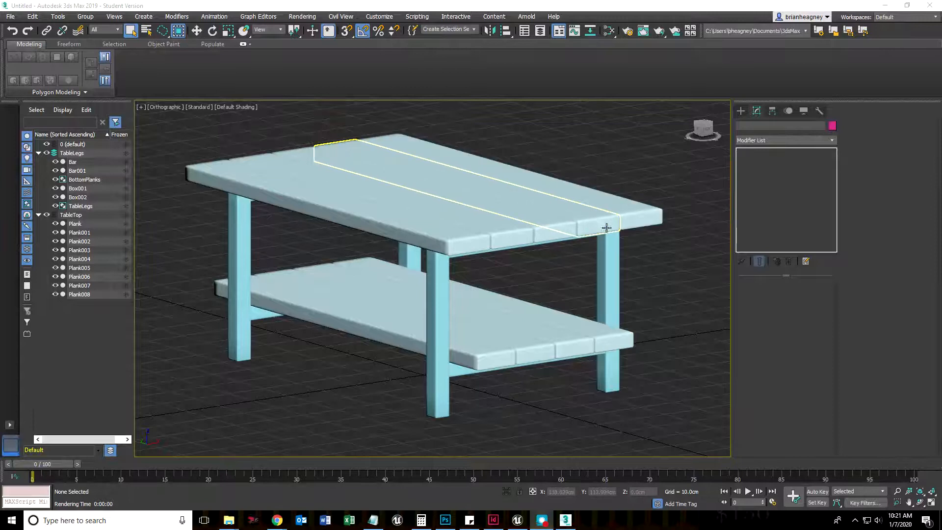
Clear the plank selection and bring up the Material Editor over the table scene
{"action": "left_click", "coordinate": [282, 381]}
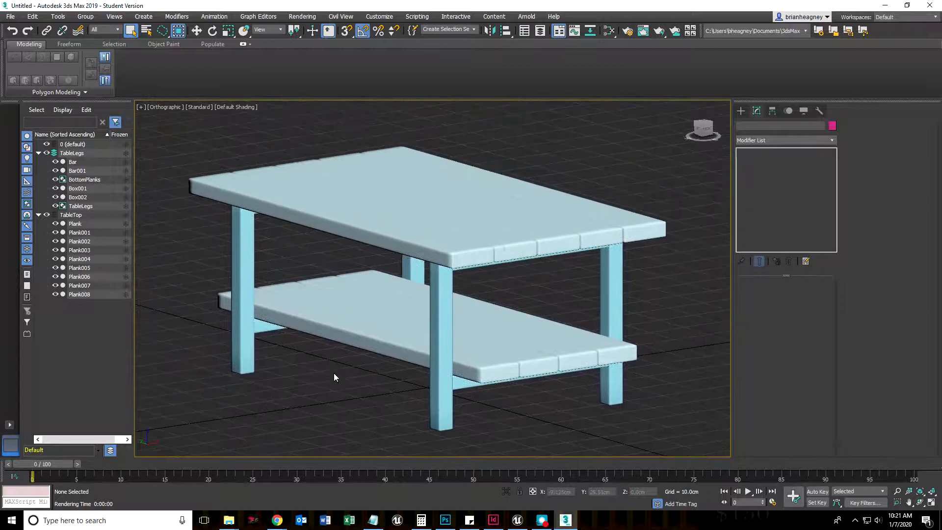
{"action": "key", "text": "F4"}
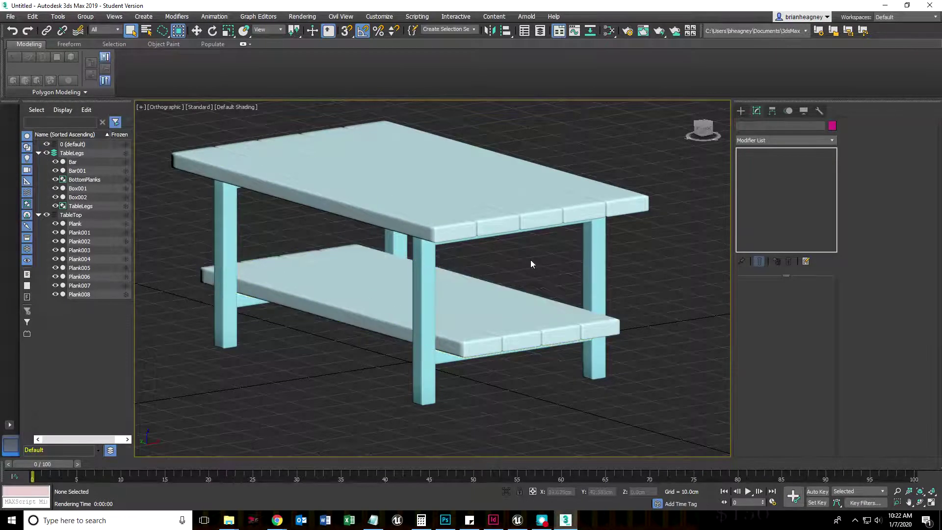
{"action": "left_click", "coordinate": [473, 198]}
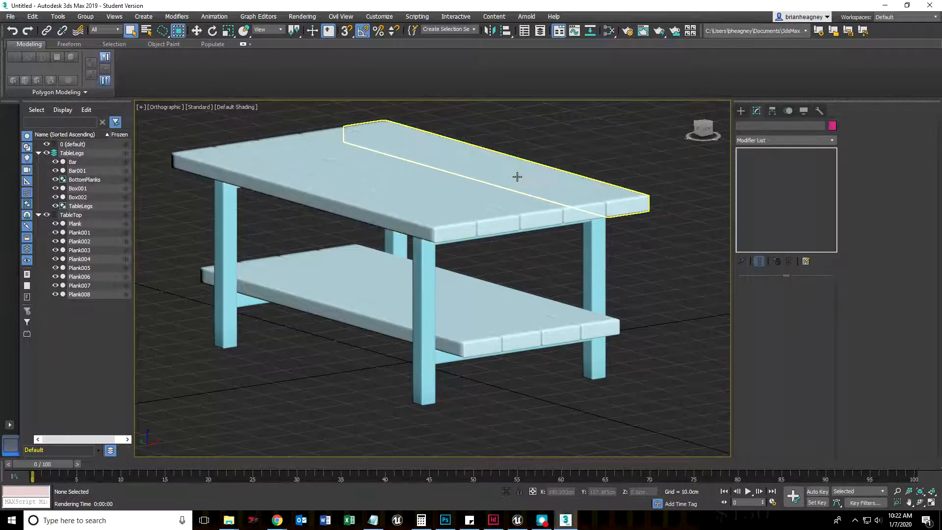
{"action": "left_click", "coordinate": [591, 154]}
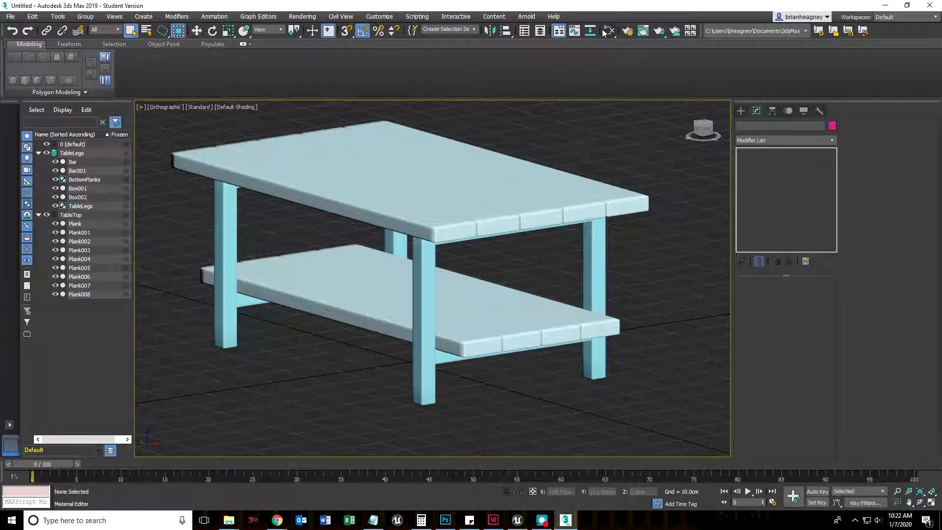
{"action": "mouse_move", "coordinate": [608, 30]}
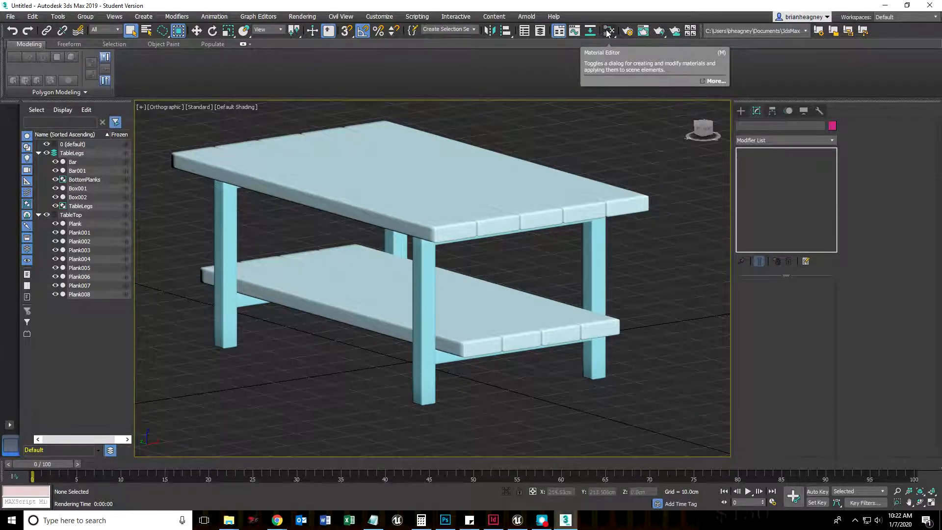
{"action": "left_click", "coordinate": [607, 31]}
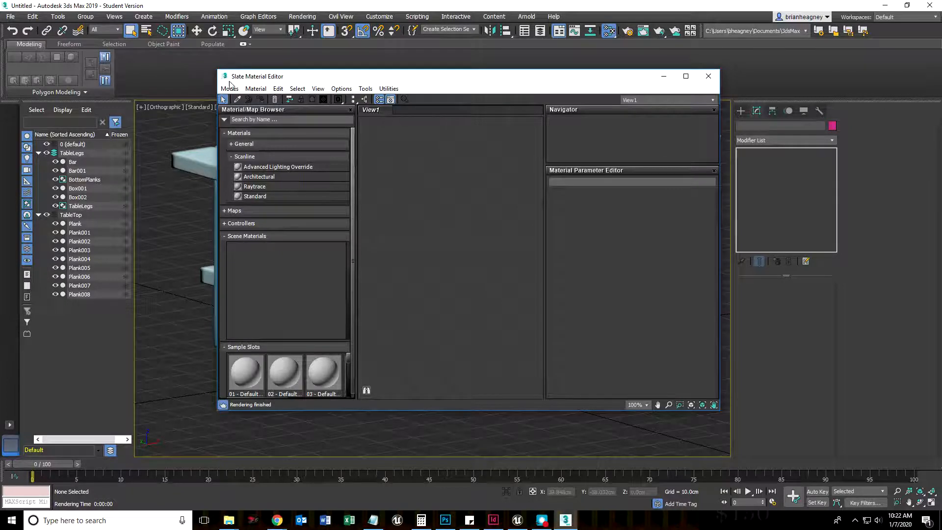
Switch the editor to Compact mode, then back to the Slate node-based mode
{"action": "left_click", "coordinate": [229, 88]}
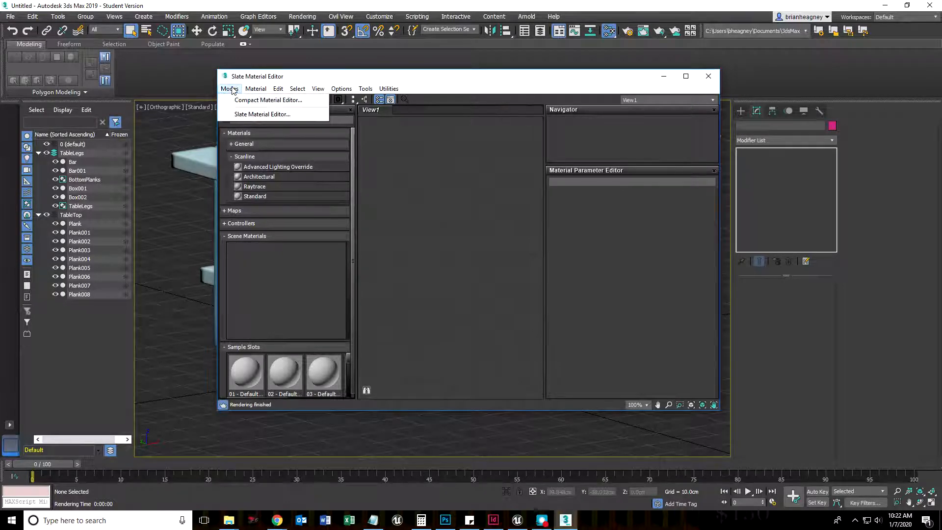
{"action": "mouse_move", "coordinate": [269, 100]}
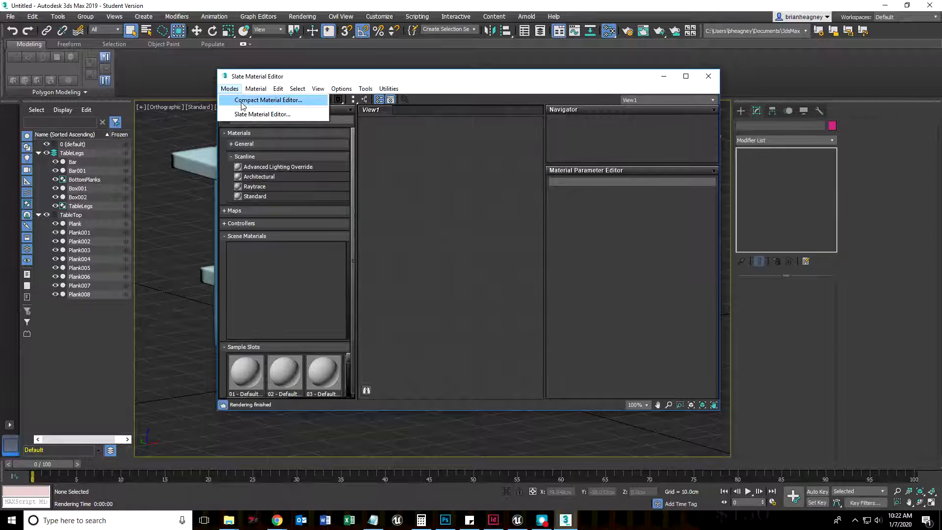
{"action": "left_click", "coordinate": [268, 100]}
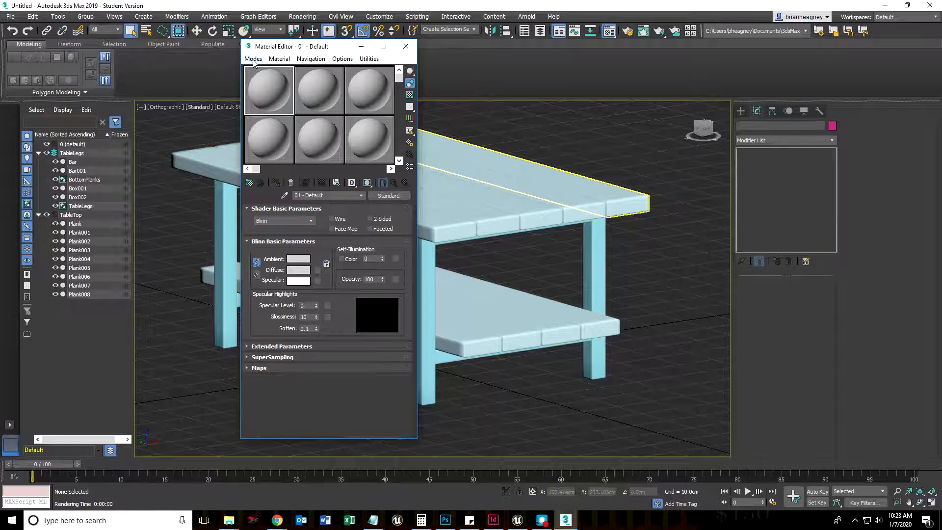
{"action": "left_click", "coordinate": [253, 58]}
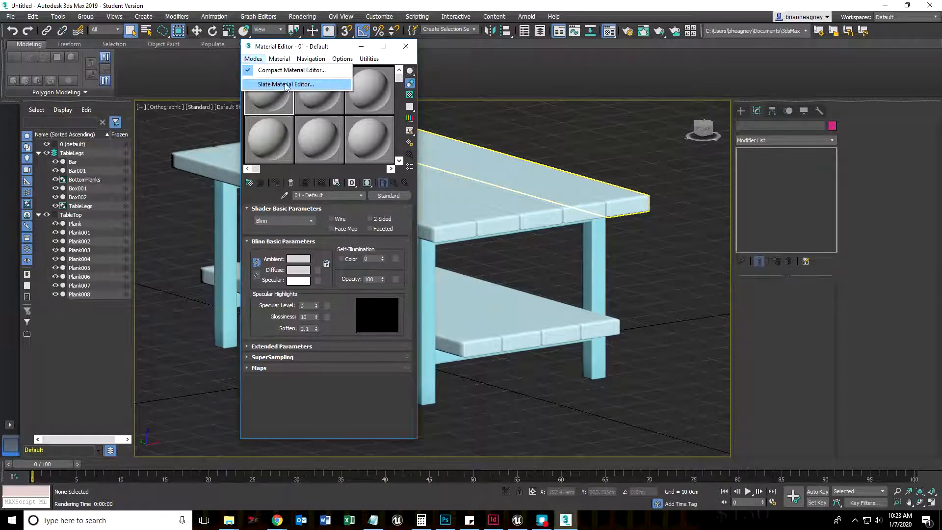
{"action": "left_click", "coordinate": [285, 84]}
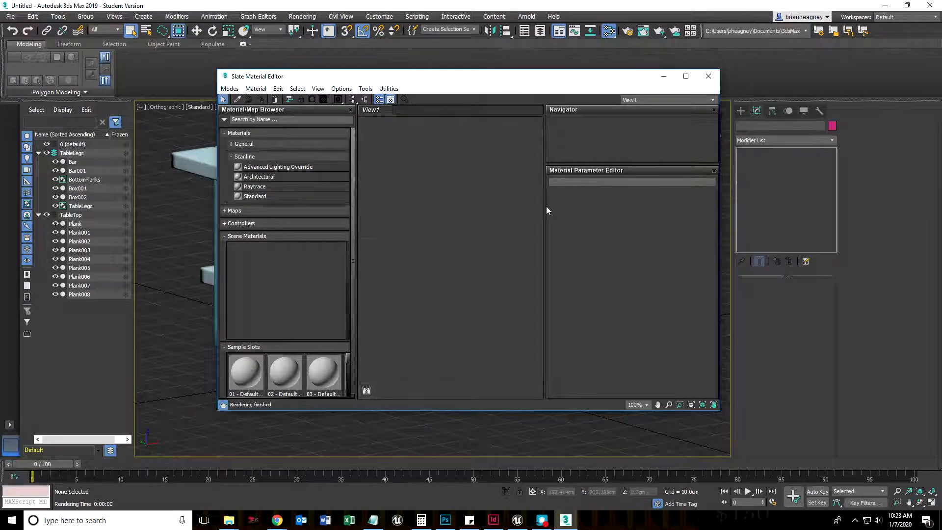
{"action": "right_click", "coordinate": [441, 226]}
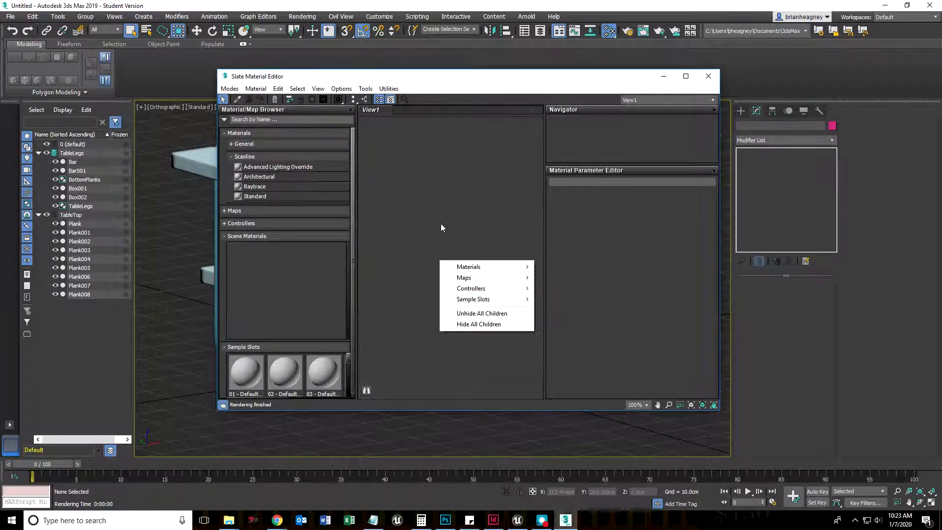
{"action": "left_click", "coordinate": [459, 223]}
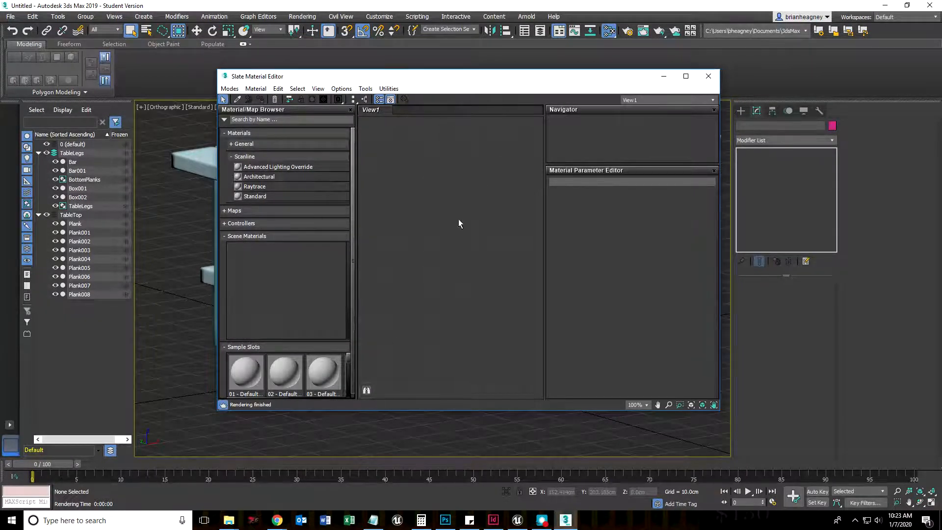
{"action": "mouse_move", "coordinate": [266, 133]}
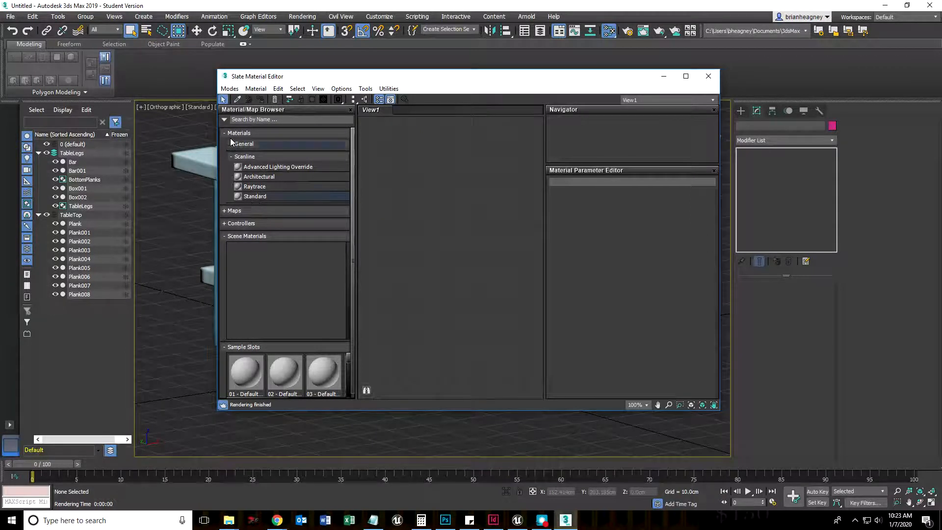
{"action": "left_click", "coordinate": [234, 143]}
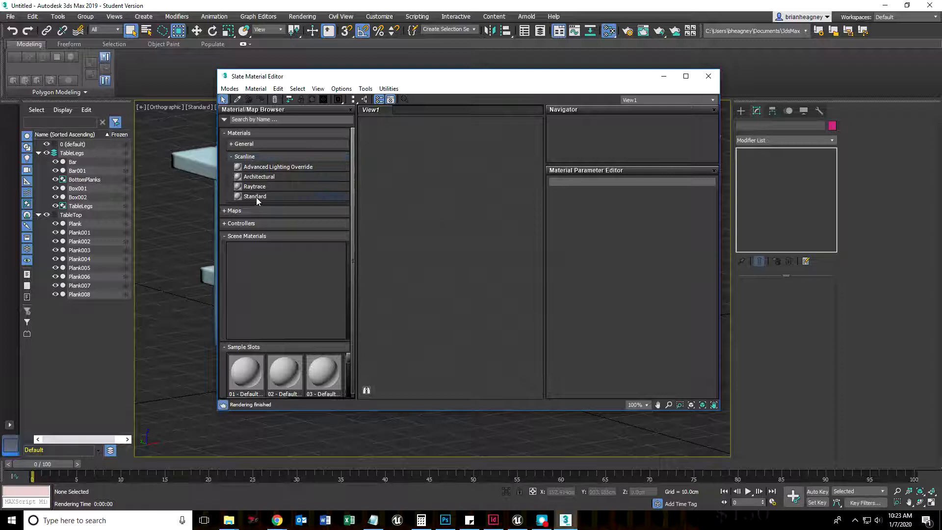
{"action": "mouse_move", "coordinate": [255, 196]}
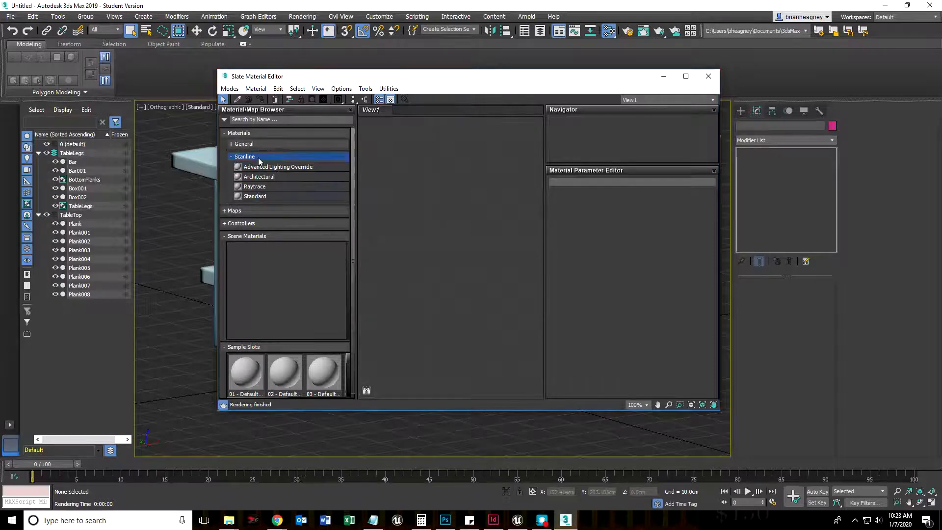
{"action": "mouse_move", "coordinate": [252, 200]}
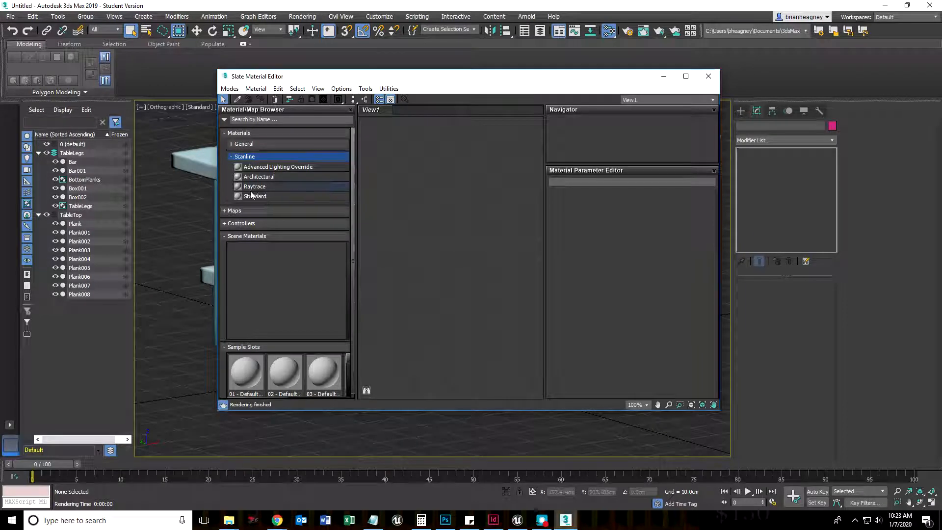
{"action": "mouse_move", "coordinate": [253, 187]}
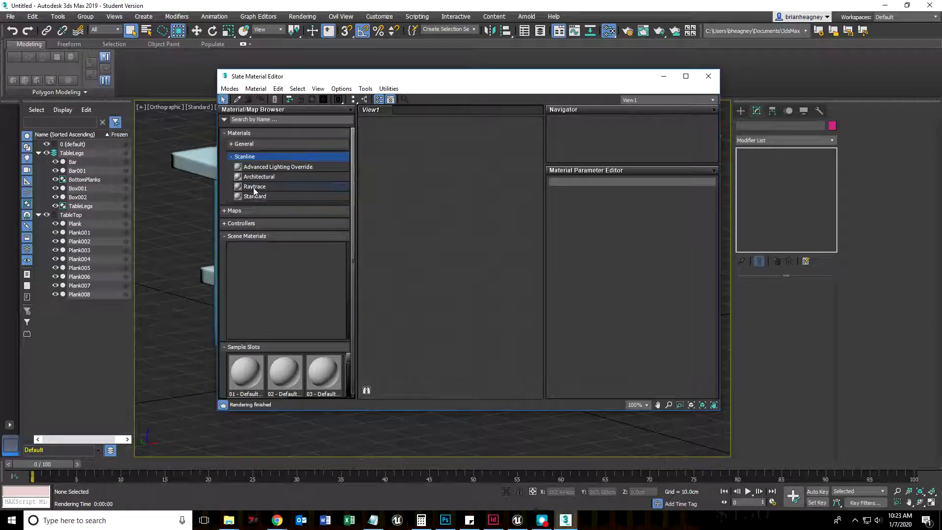
{"action": "left_click", "coordinate": [255, 196]}
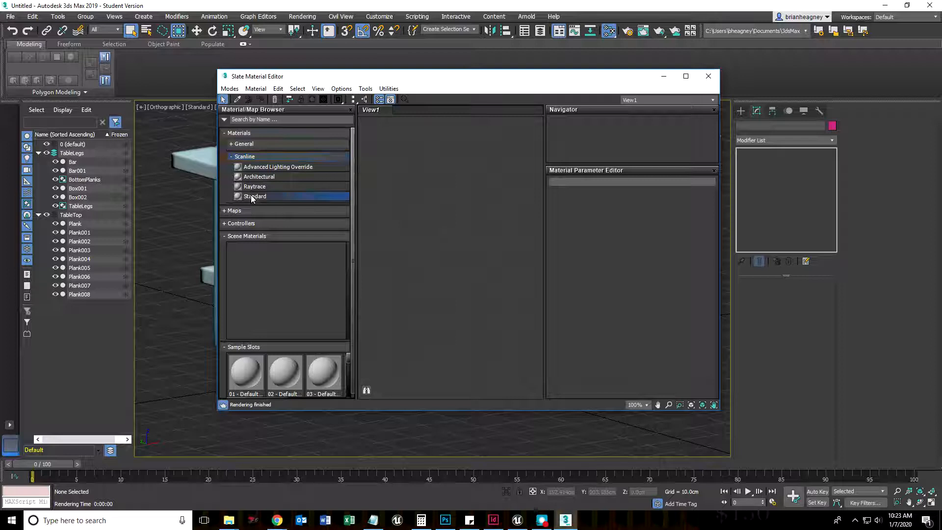
{"action": "mouse_move", "coordinate": [475, 222]}
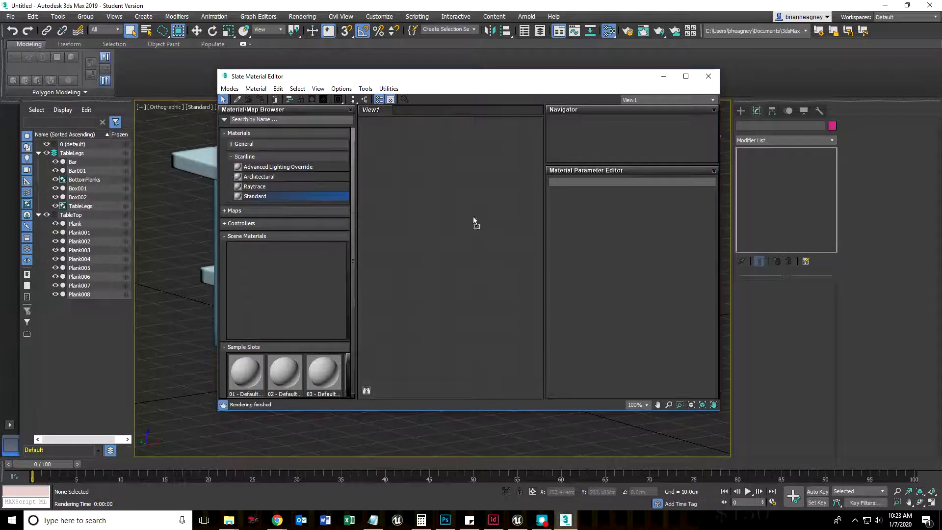
Add a Standard material named Wood and give it a greyish-tan diffuse colour
{"action": "double_click", "coordinate": [255, 196]}
{"action": "type", "text": "Wood"}
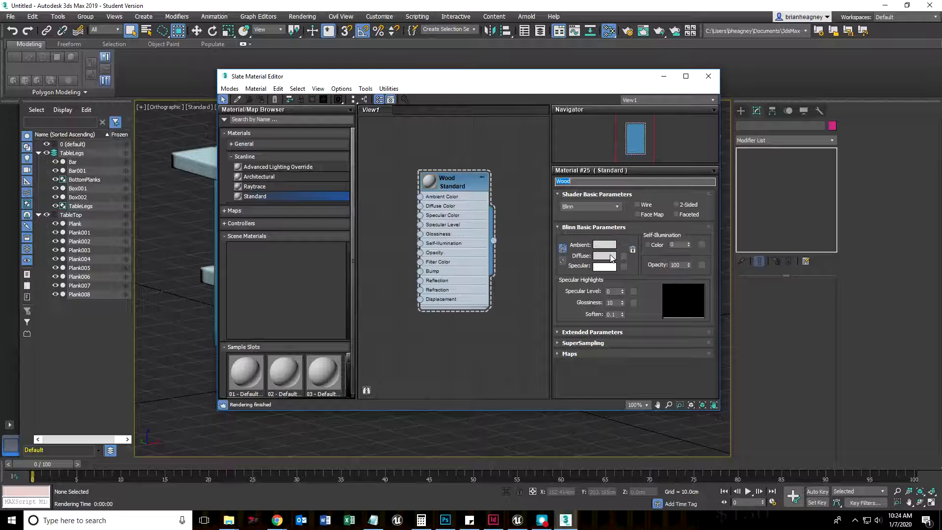
{"action": "left_click", "coordinate": [604, 255]}
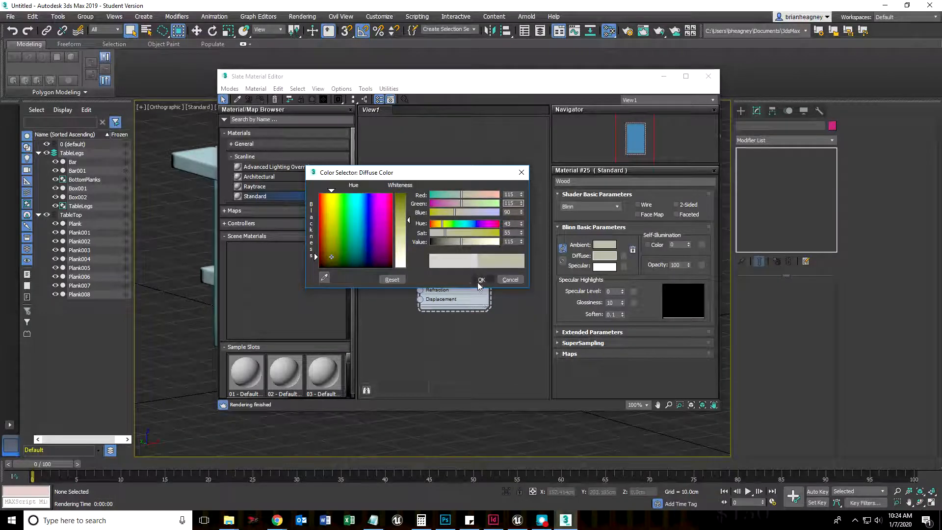
{"action": "left_click", "coordinate": [481, 280]}
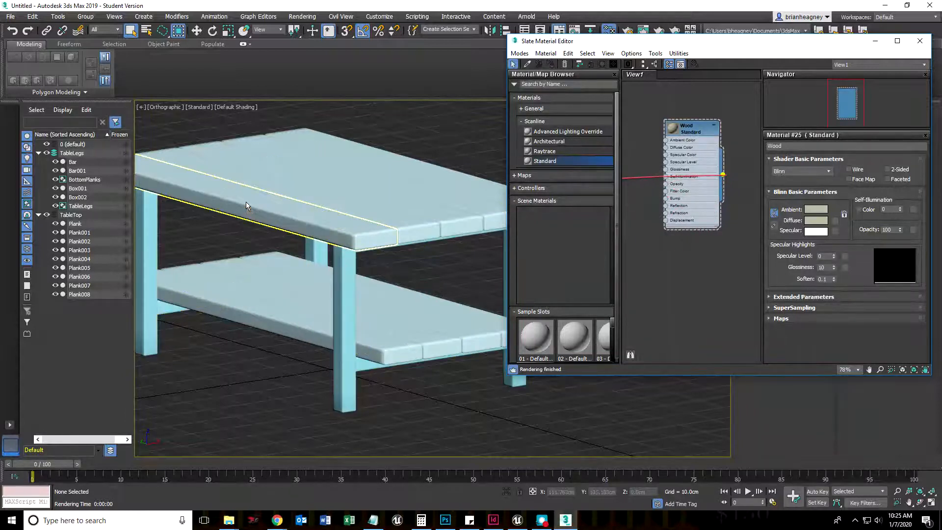
Assign the Wood material to all selected top and bottom planks via Assign to Selection
{"action": "left_click", "coordinate": [247, 201]}
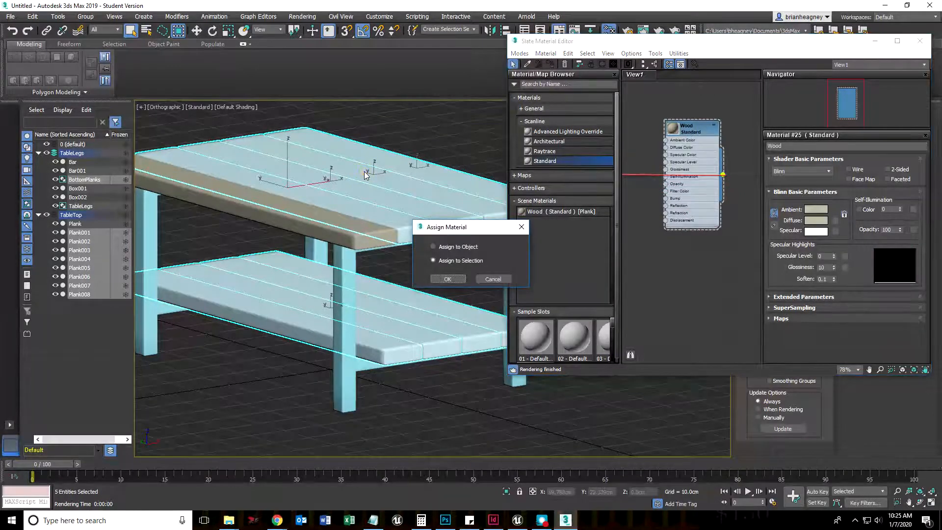
{"action": "left_click", "coordinate": [433, 247]}
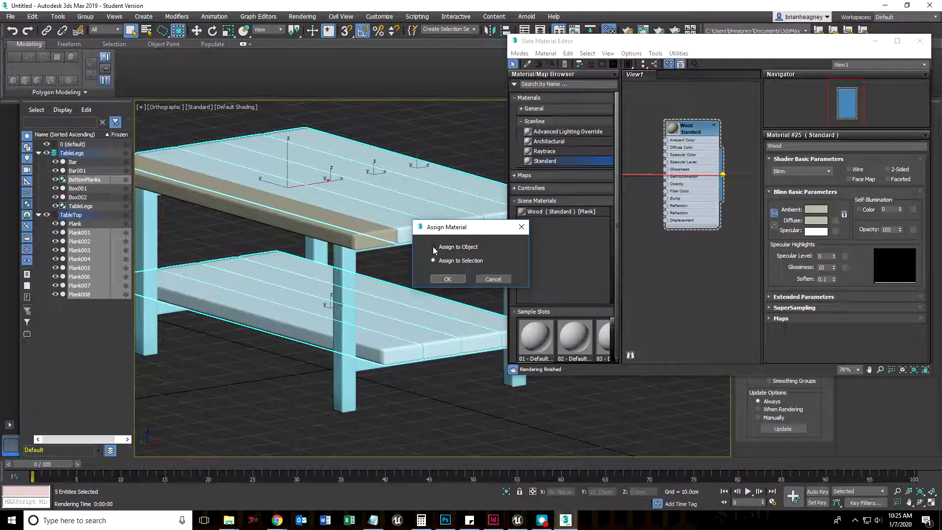
{"action": "left_click", "coordinate": [433, 260]}
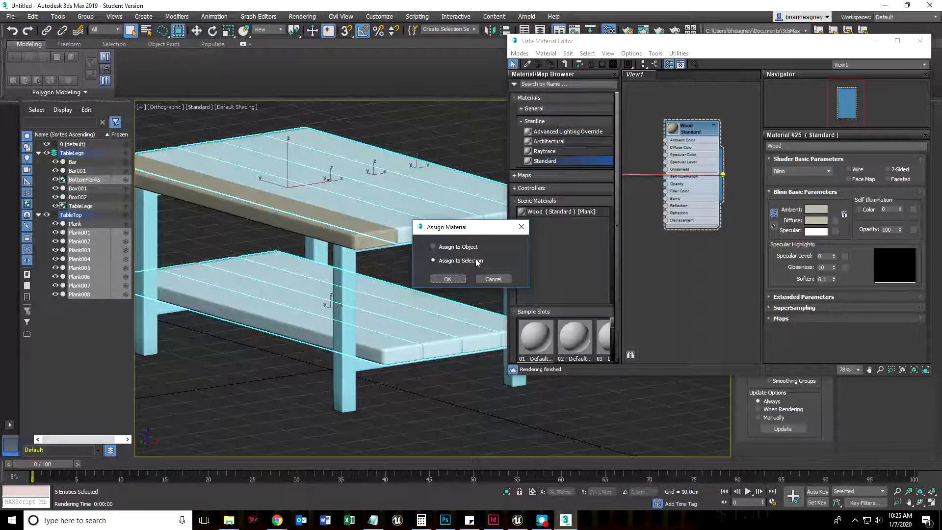
{"action": "left_click", "coordinate": [447, 279]}
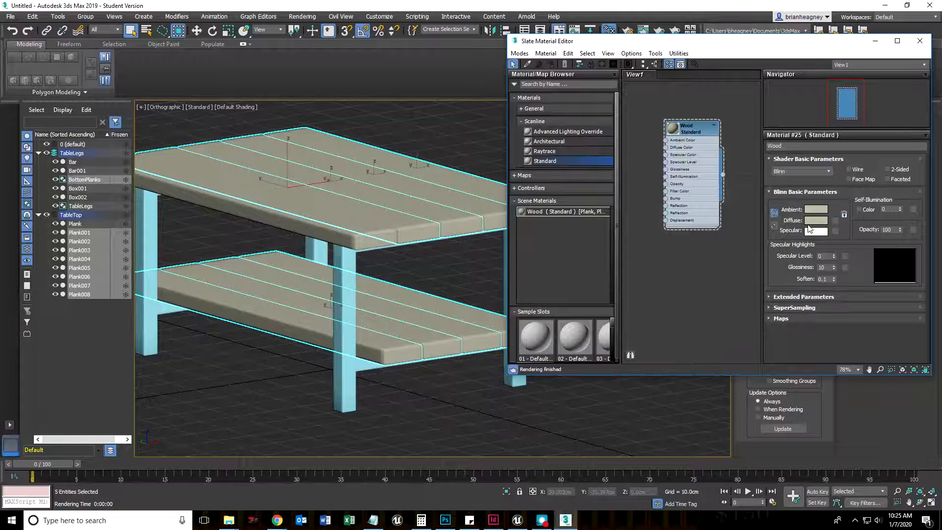
Preview a pink diffuse colour on Wood, then cancel to keep the planks beige
{"action": "left_click", "coordinate": [815, 220]}
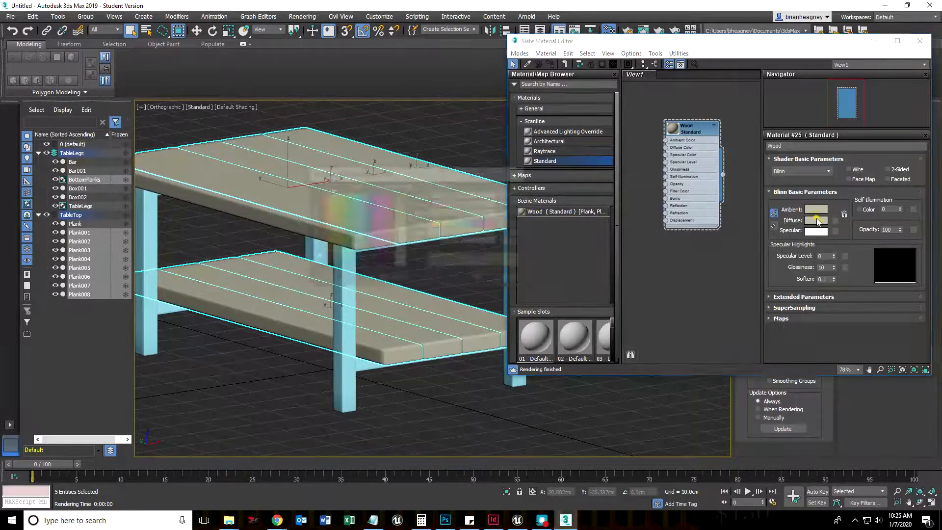
{"action": "left_click", "coordinate": [816, 221]}
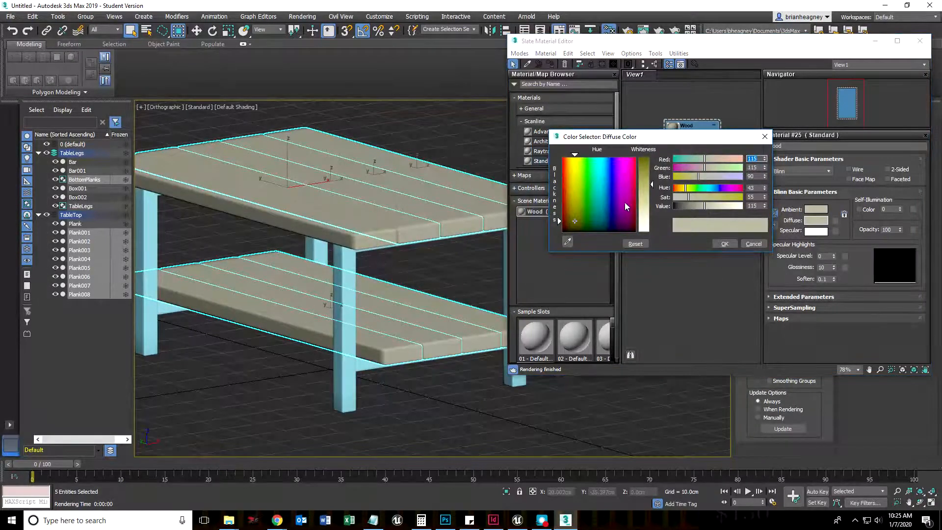
{"action": "left_click", "coordinate": [625, 165]}
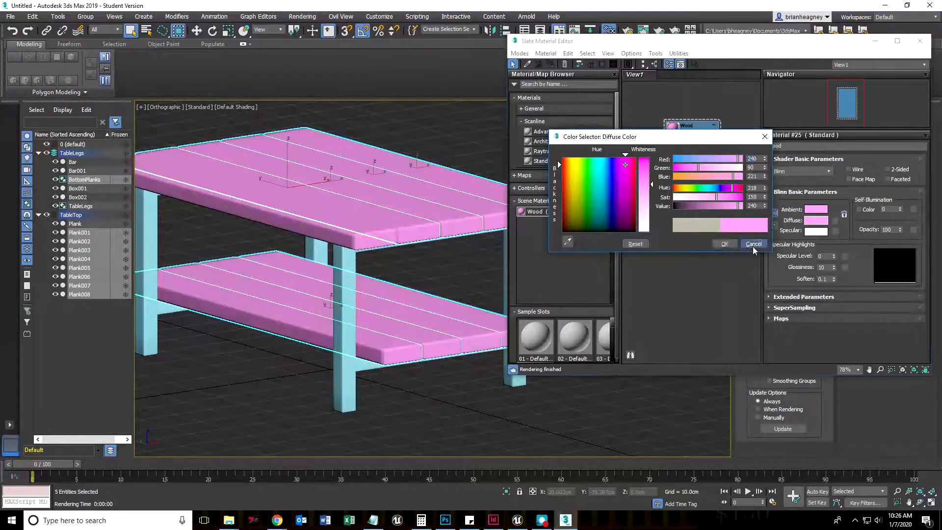
{"action": "left_click", "coordinate": [754, 245]}
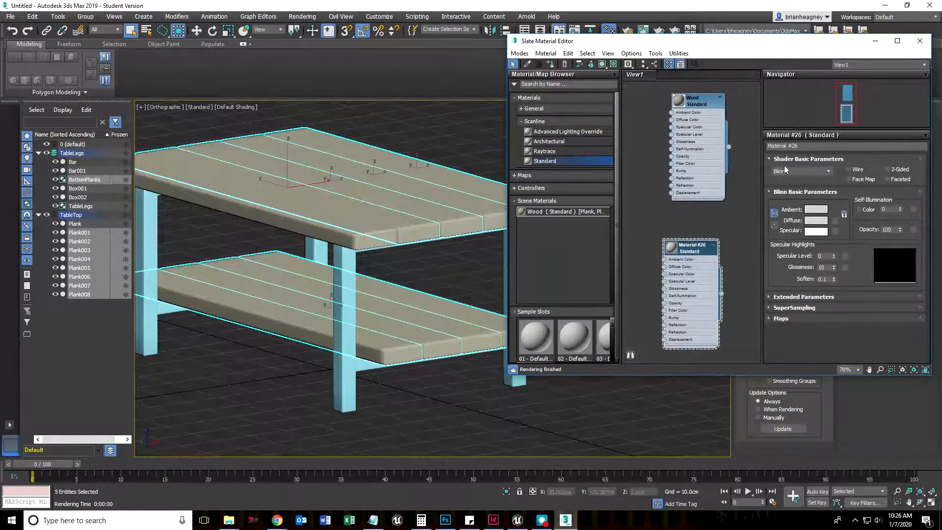
Rename the material MetalLegs, set its diffuse to near-black 22,22,21 and assign it to the TableLegs group
{"action": "double_click", "coordinate": [782, 145]}
{"action": "type", "text": "MetalLegs"}
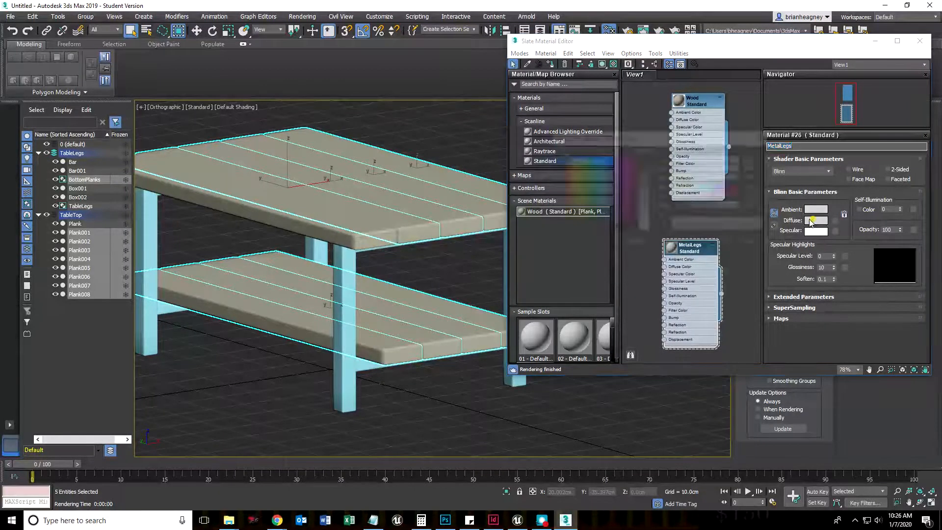
{"action": "left_click", "coordinate": [815, 220]}
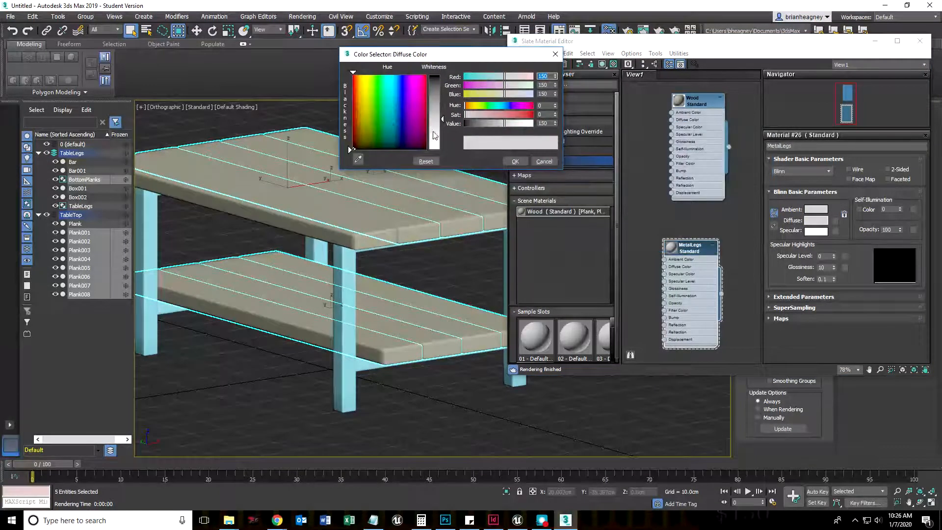
{"action": "left_click", "coordinate": [363, 141]}
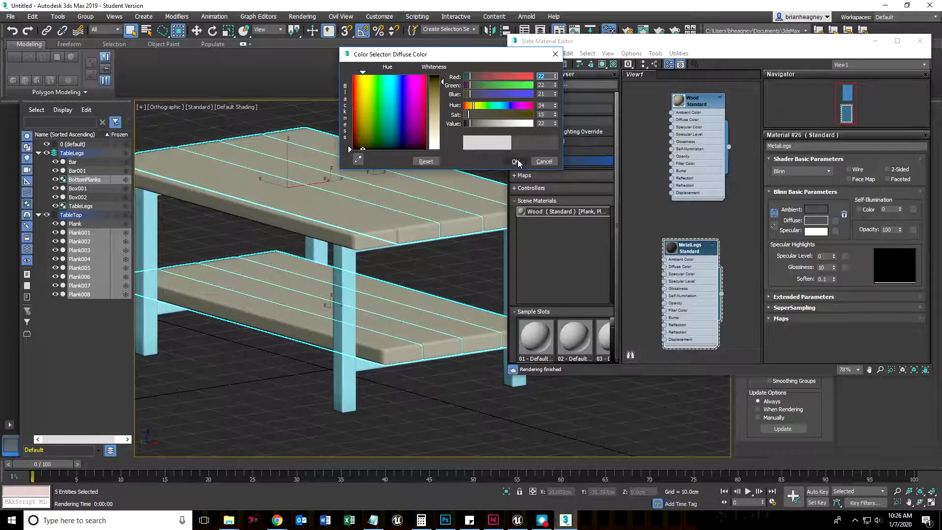
{"action": "left_click", "coordinate": [515, 161]}
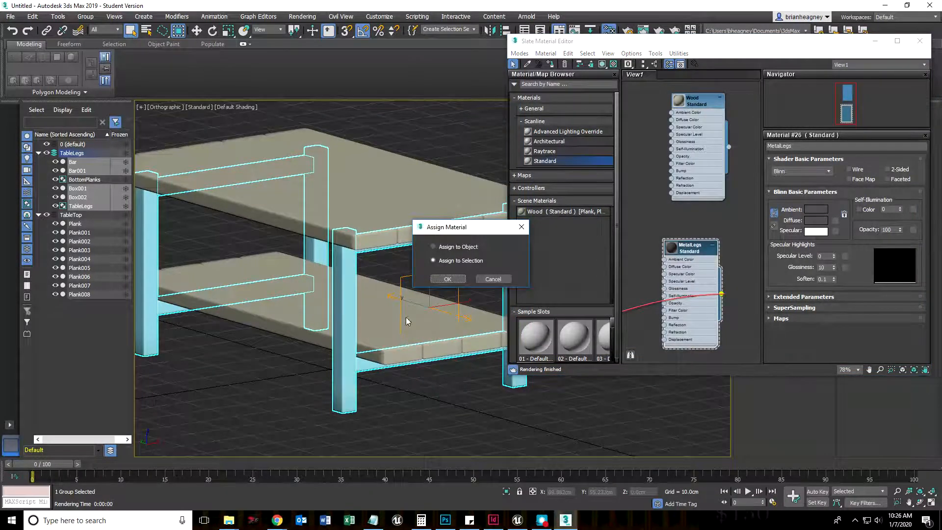
{"action": "left_click", "coordinate": [447, 278]}
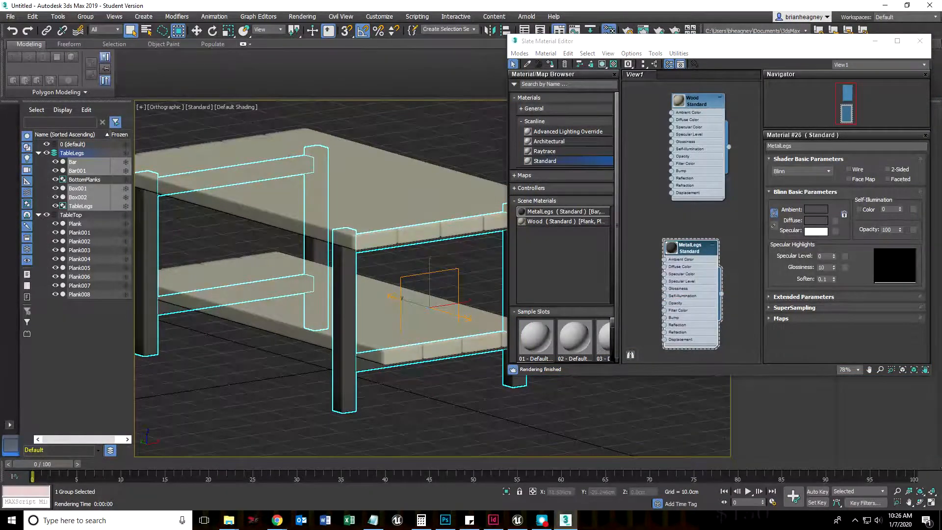
Close and reopen the Slate Material Editor, selecting the MetalLegs node
{"action": "left_click", "coordinate": [920, 41]}
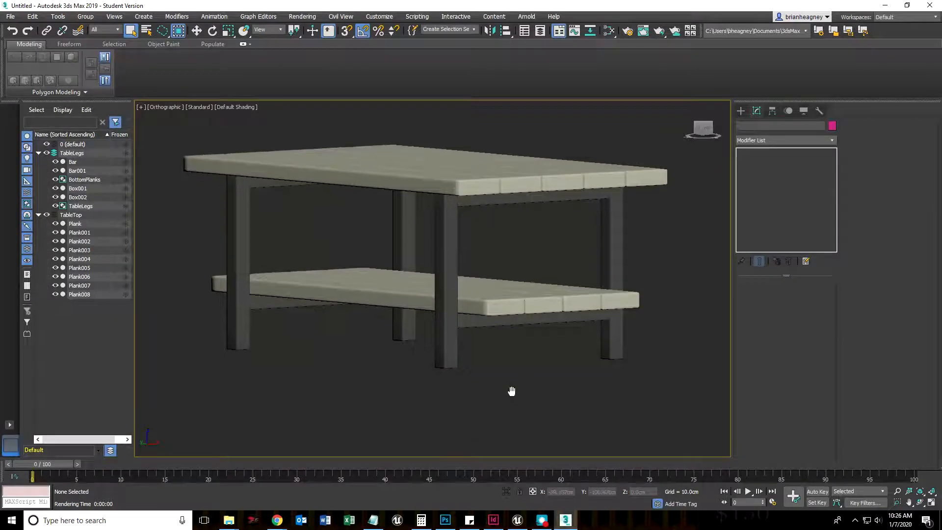
{"action": "left_click", "coordinate": [626, 31]}
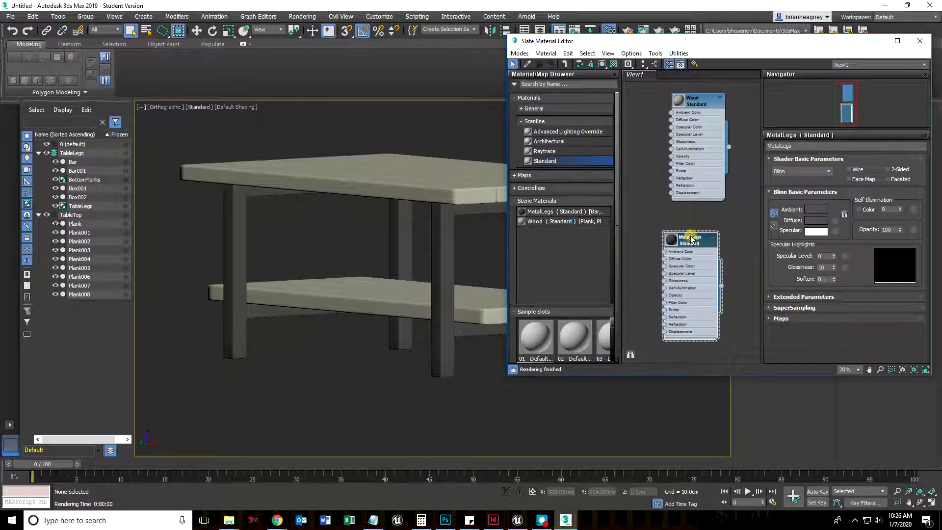
{"action": "left_click", "coordinate": [696, 101]}
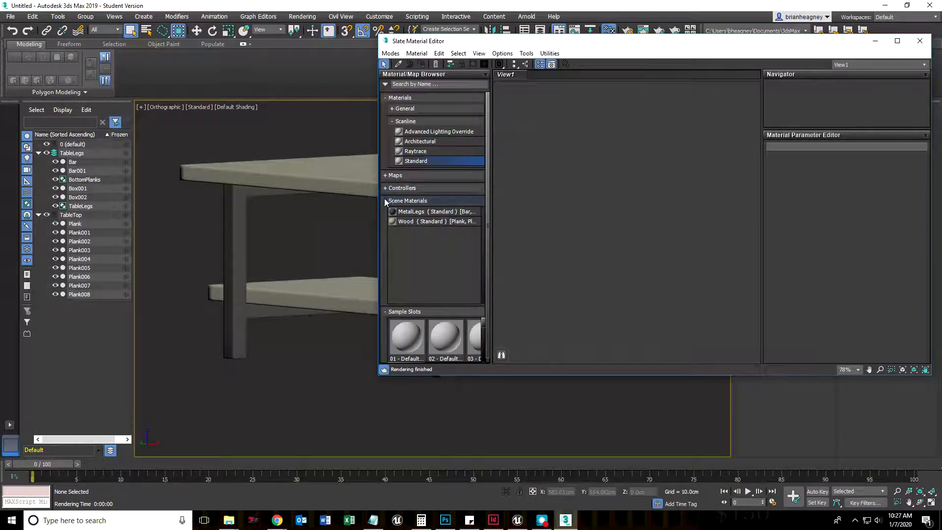
Load MetalLegs from the Scene Materials list into the view, then close the editor
{"action": "left_click", "coordinate": [407, 200]}
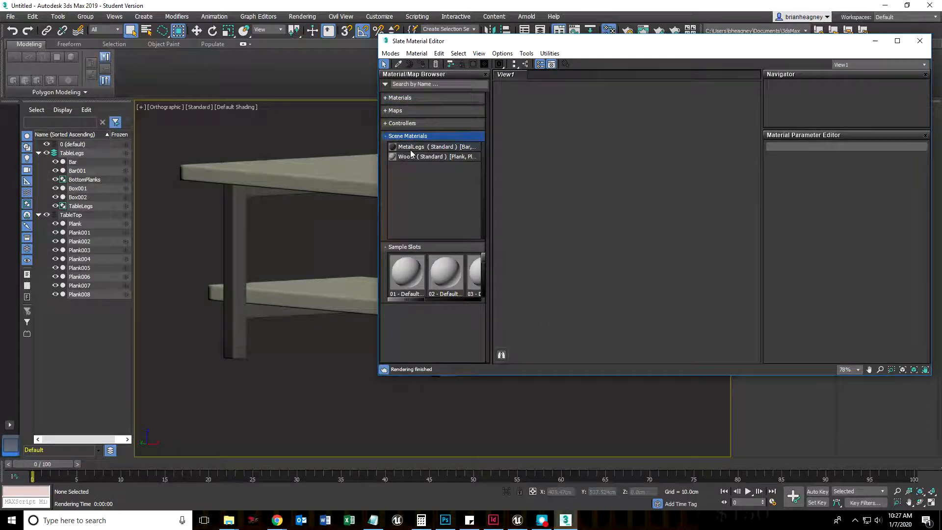
{"action": "left_click", "coordinate": [433, 146]}
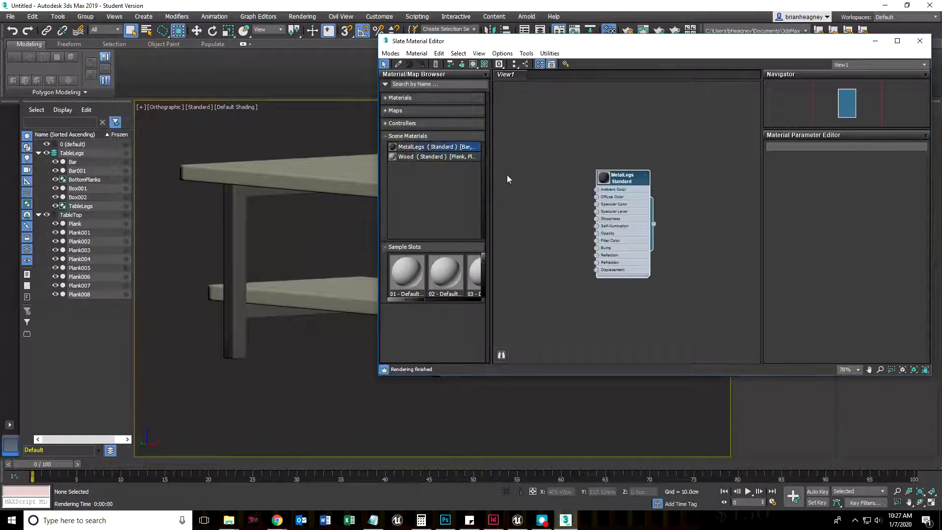
{"action": "mouse_move", "coordinate": [604, 355]}
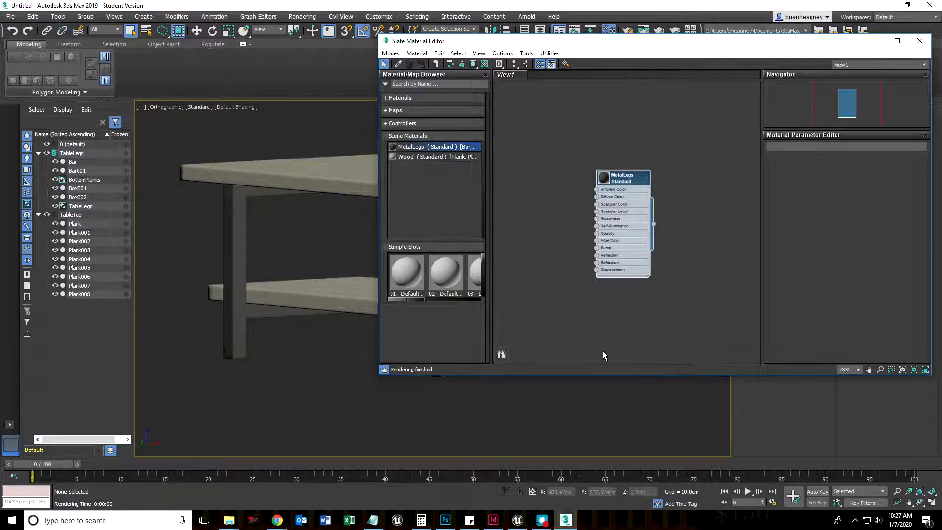
{"action": "left_click", "coordinate": [919, 41]}
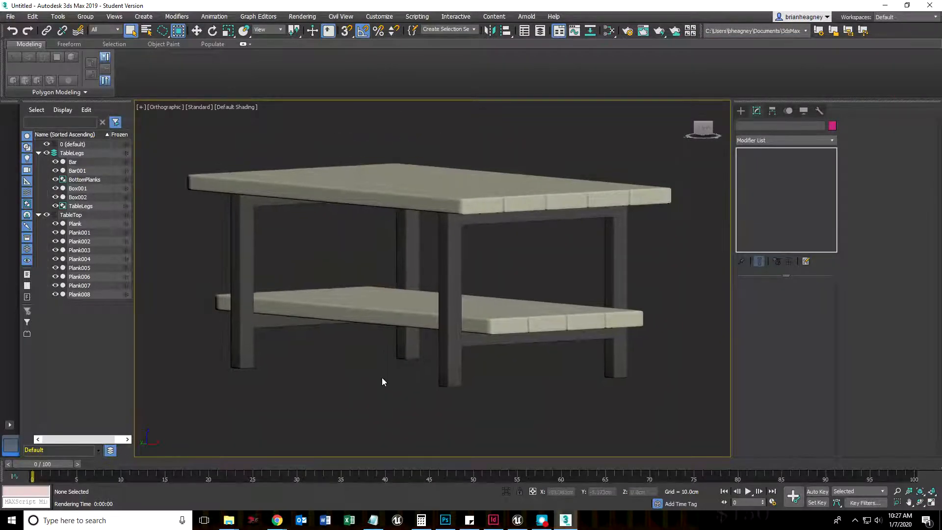
{"action": "scroll", "scroll_direction": "down", "scroll_amount": 3}
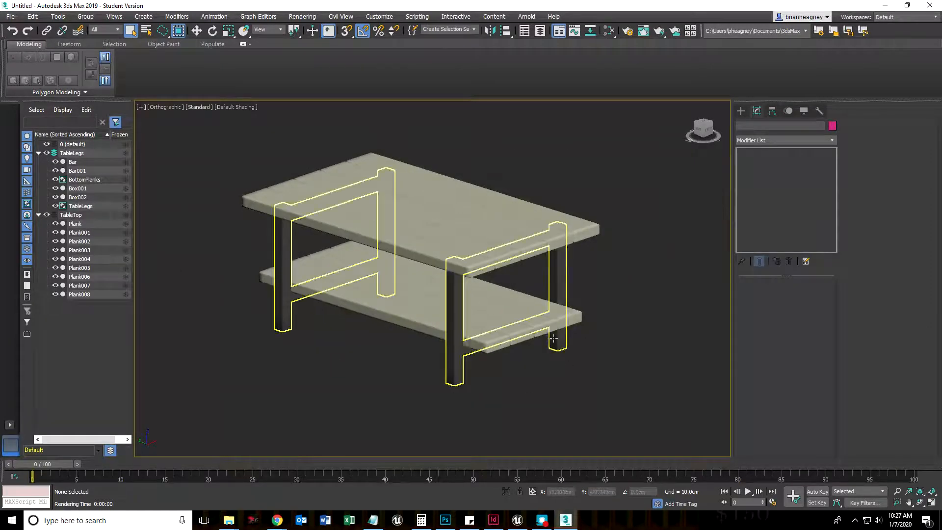
{"action": "left_click", "coordinate": [152, 314]}
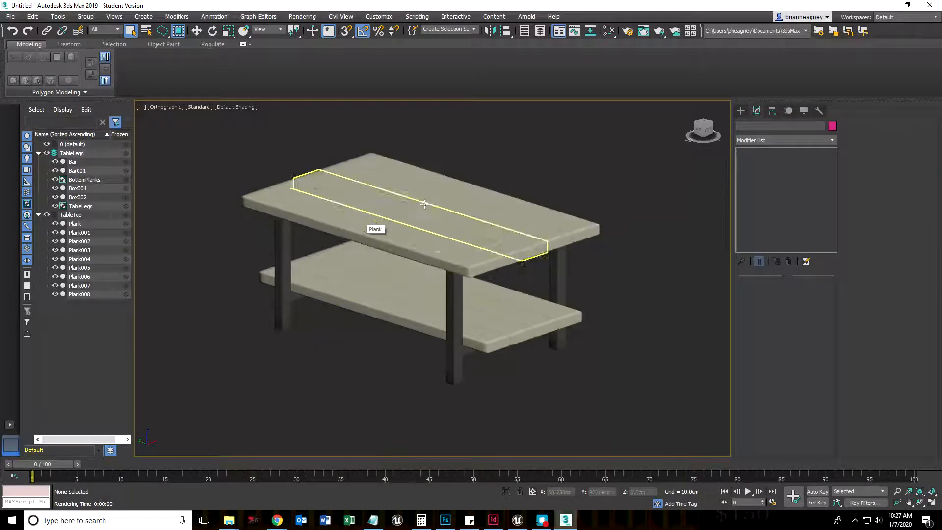
In Save File As, browse to Data (D:) > D drive for Heagney > SP2020 > TableTut > Max
{"action": "left_click", "coordinate": [10, 17]}
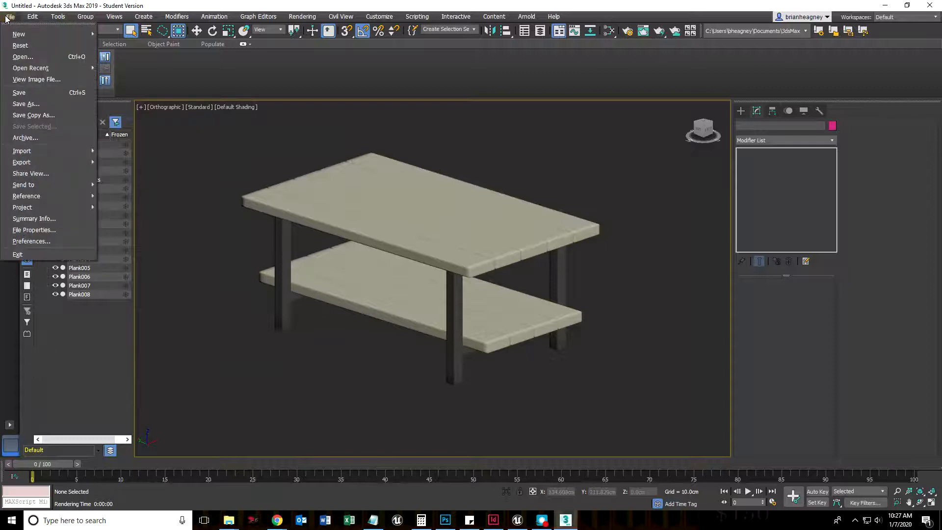
{"action": "mouse_move", "coordinate": [25, 104]}
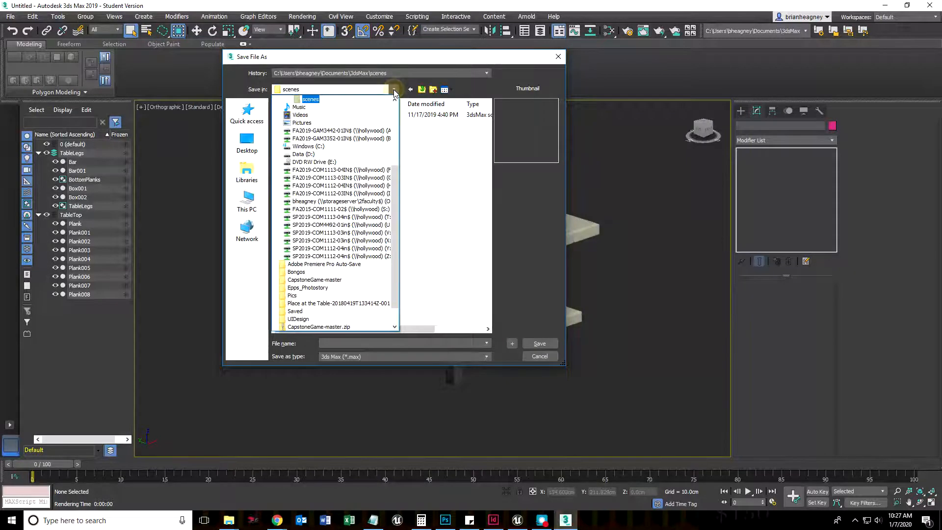
{"action": "scroll", "scroll_direction": "down", "scroll_amount": 3}
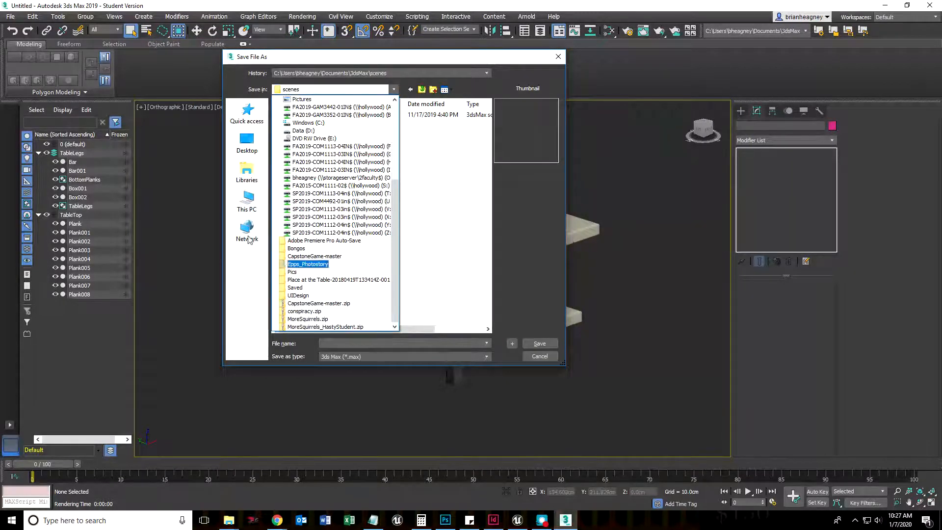
{"action": "left_click", "coordinate": [246, 201]}
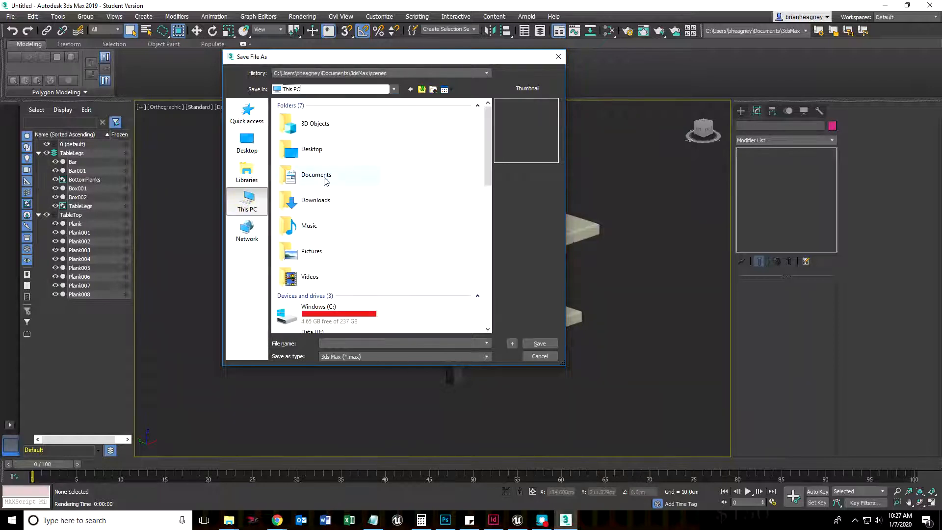
{"action": "scroll", "scroll_direction": "down", "scroll_amount": 3}
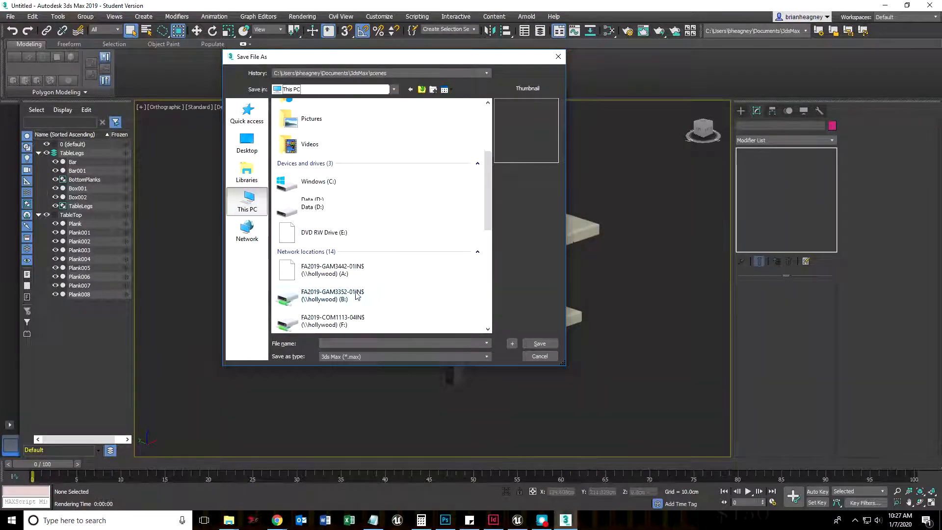
{"action": "double_click", "coordinate": [312, 207]}
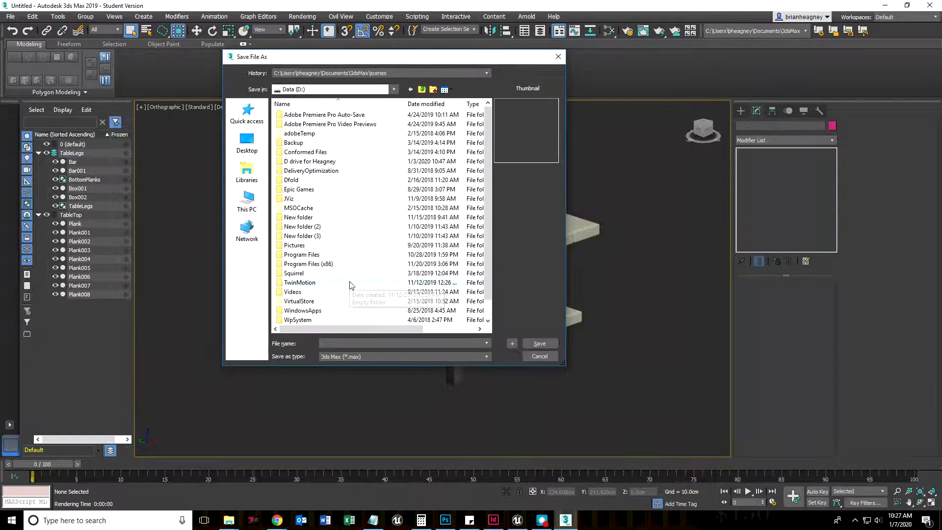
{"action": "left_click", "coordinate": [310, 160]}
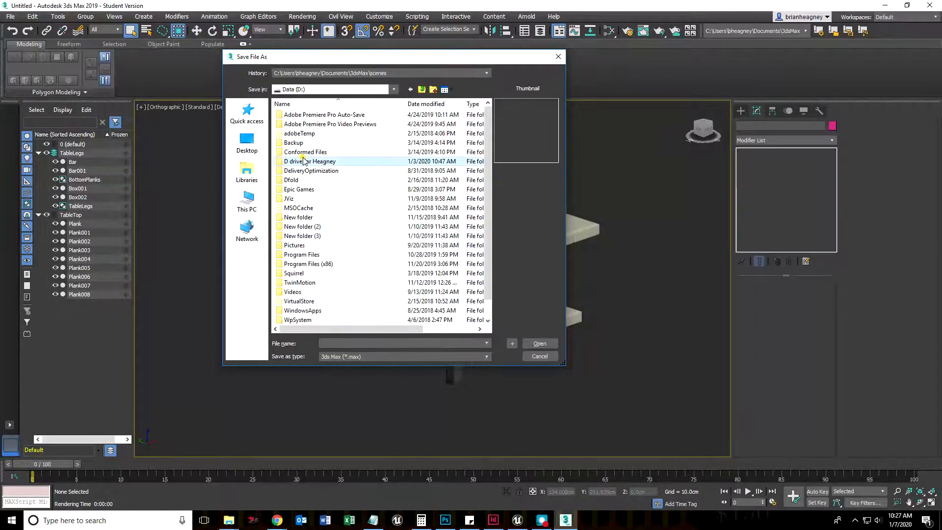
{"action": "double_click", "coordinate": [311, 161]}
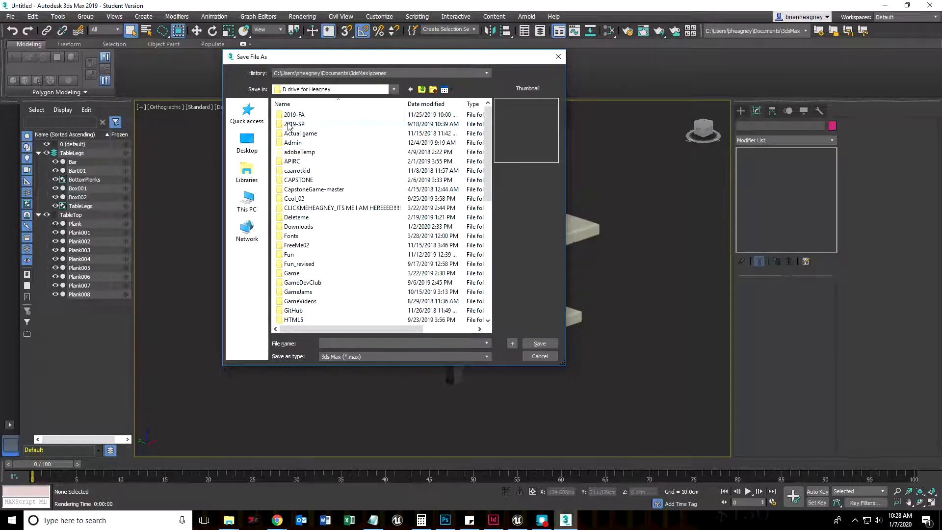
{"action": "scroll", "scroll_direction": "down", "scroll_amount": 3}
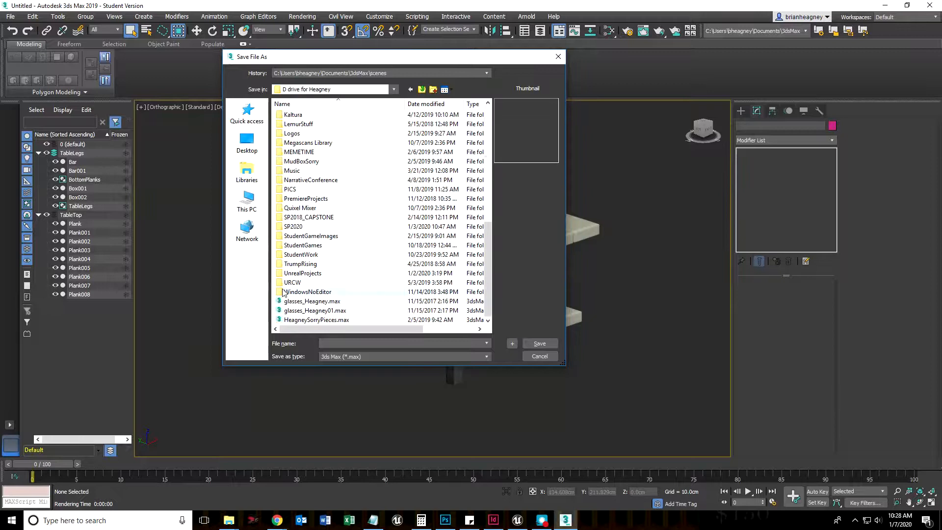
{"action": "double_click", "coordinate": [294, 217]}
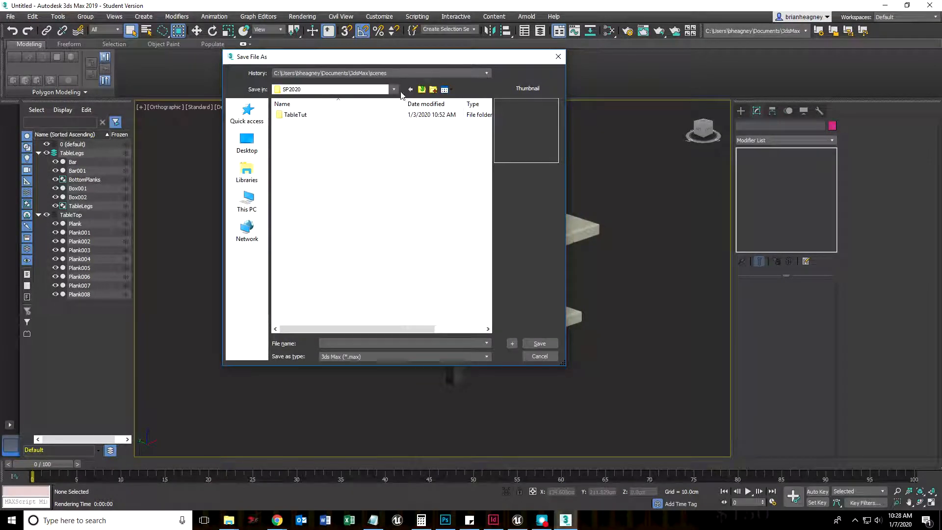
{"action": "double_click", "coordinate": [296, 113]}
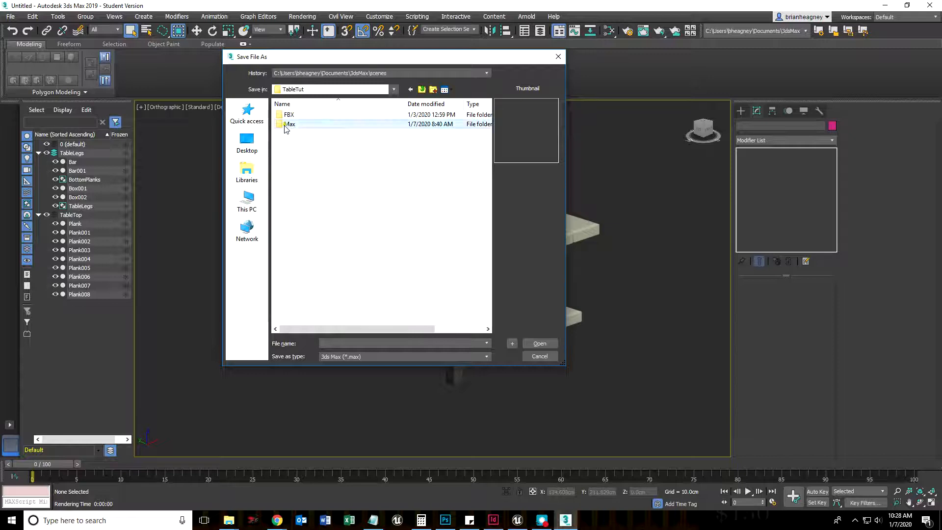
{"action": "double_click", "coordinate": [290, 123]}
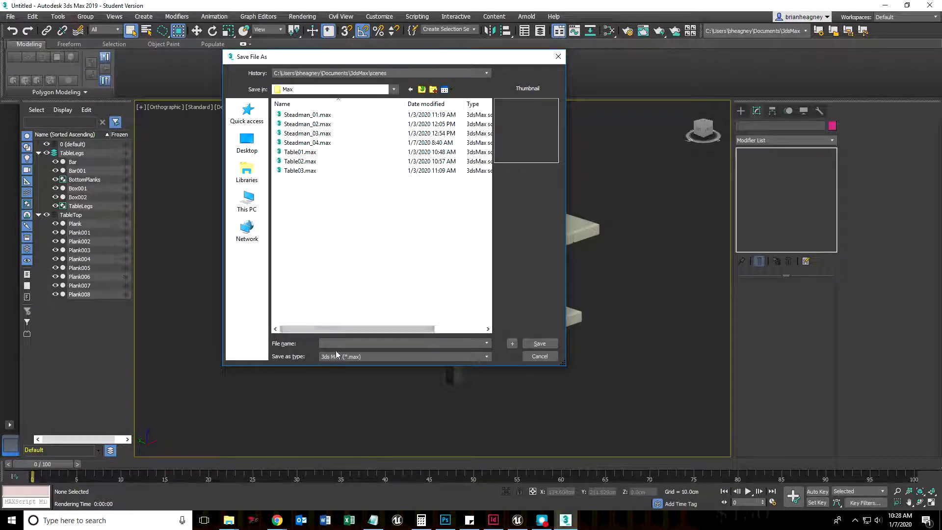
Save the table scene under the name ST_01.max
{"action": "left_click", "coordinate": [402, 344]}
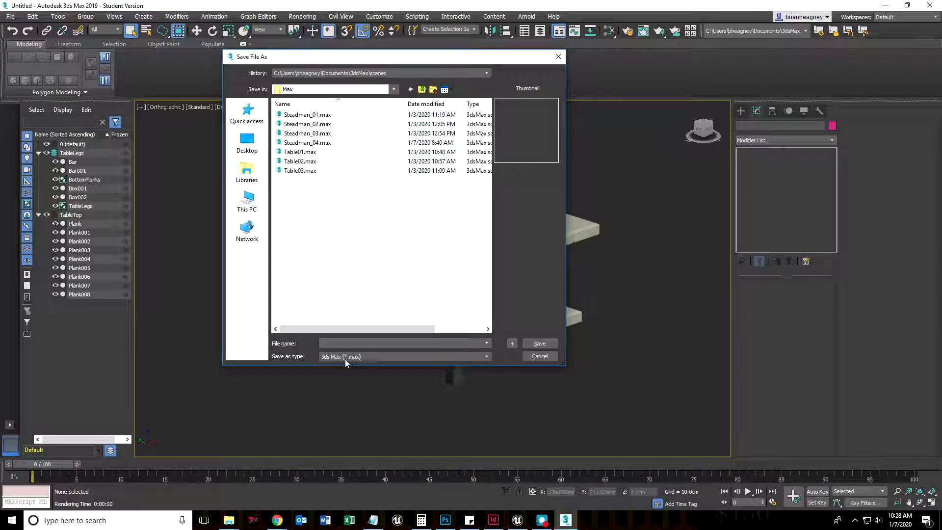
{"action": "left_click", "coordinate": [402, 343]}
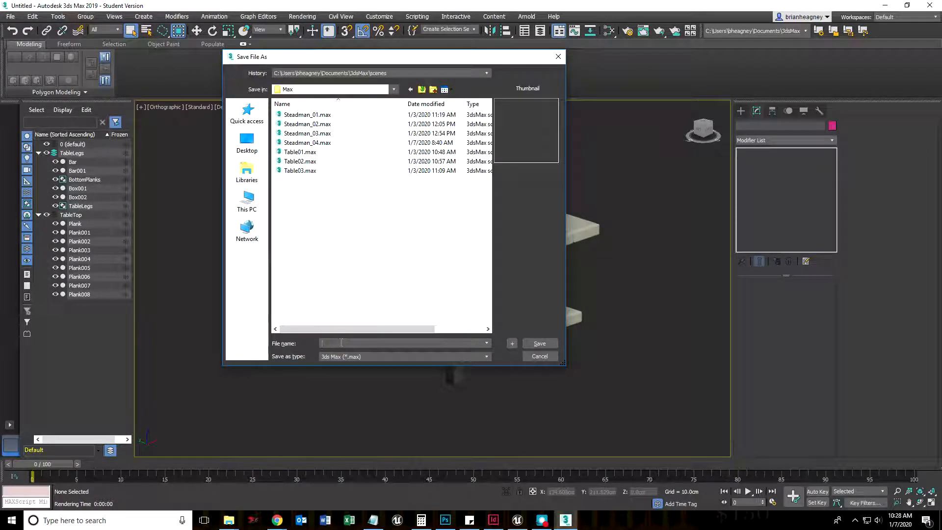
{"action": "type", "text": "S"}
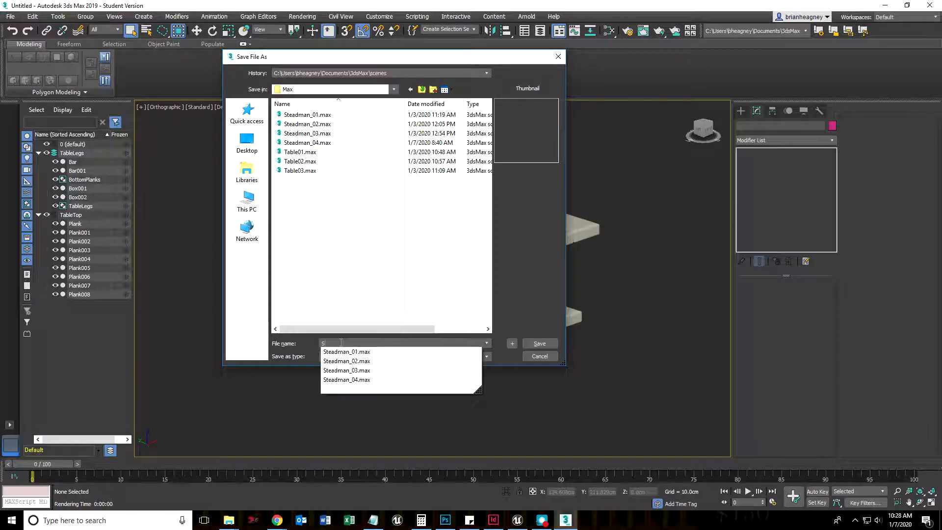
{"action": "type", "text": "TL"}
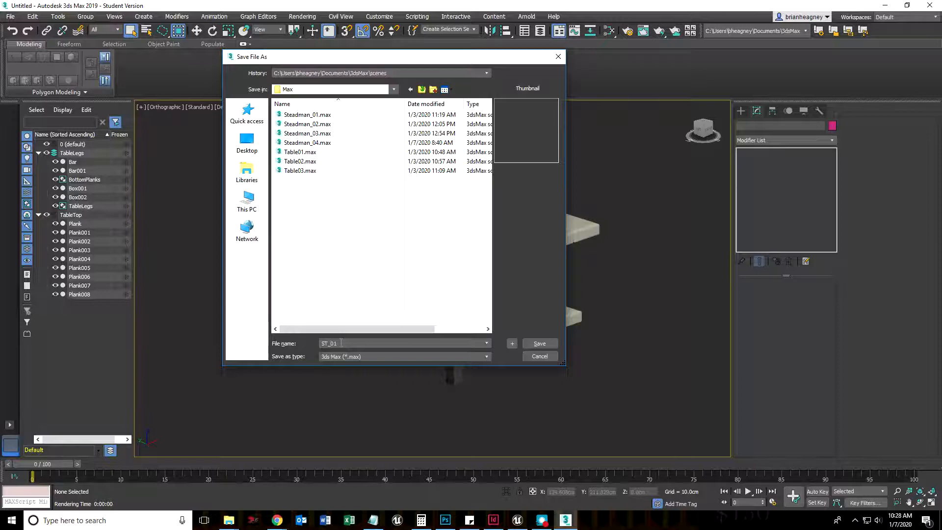
{"action": "left_click", "coordinate": [539, 343]}
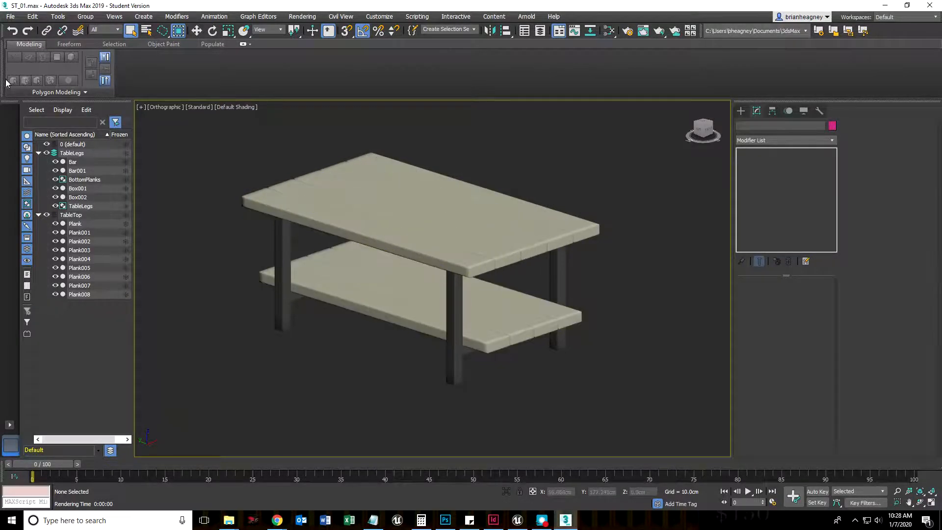
Reset 3ds Max to an empty untitled scene, confirming with Yes
{"action": "left_click", "coordinate": [9, 17]}
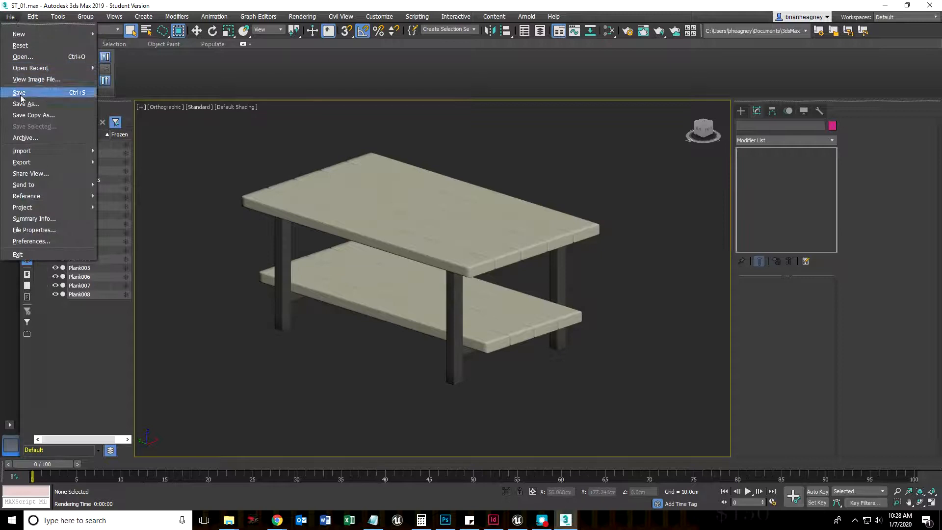
{"action": "mouse_move", "coordinate": [18, 254]}
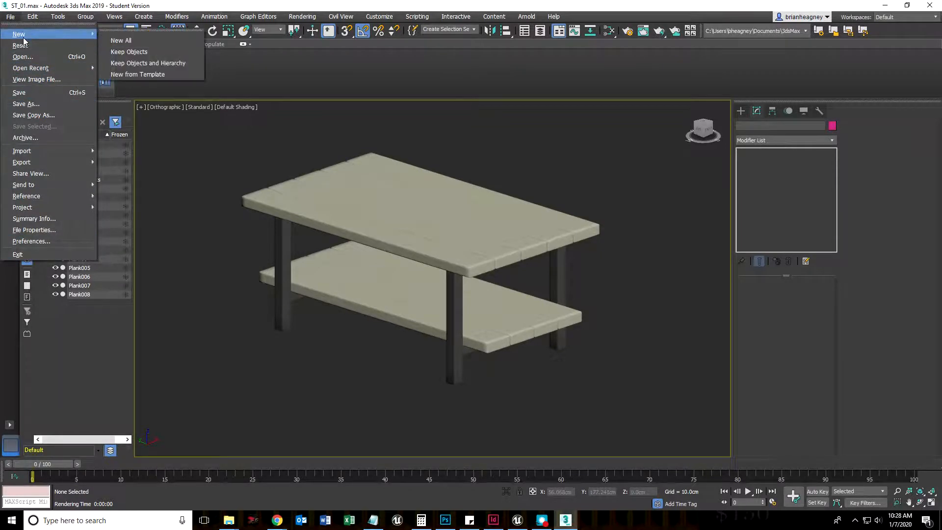
{"action": "left_click", "coordinate": [21, 45]}
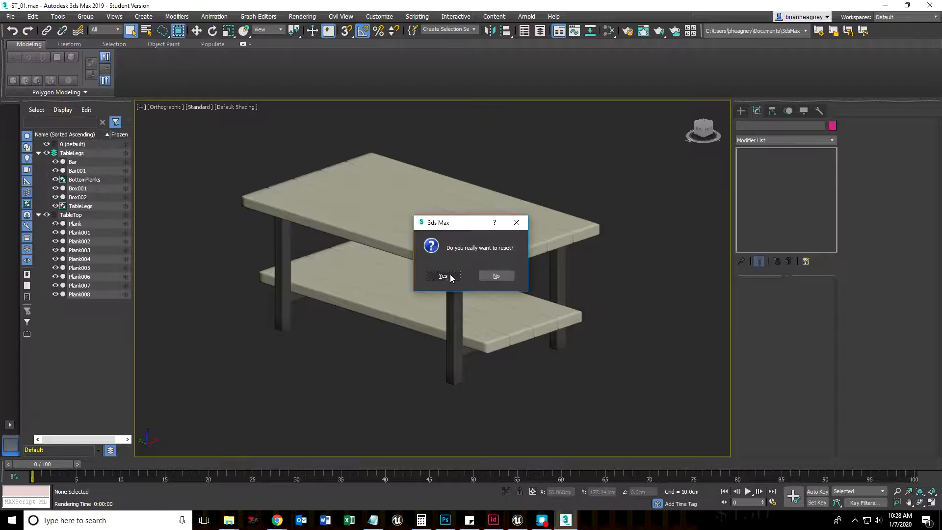
{"action": "left_click", "coordinate": [443, 276]}
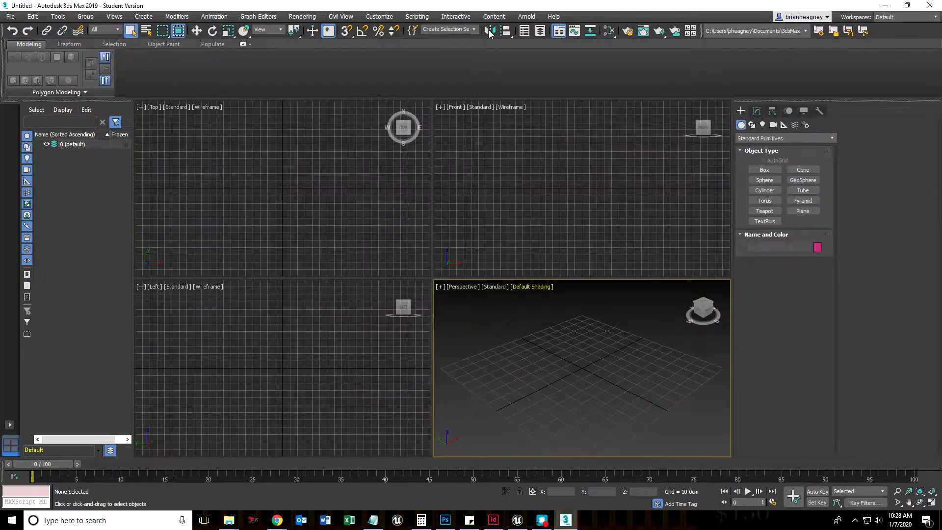
In File > Open, browse to Documents > 3dsMax > autoback
{"action": "left_click", "coordinate": [143, 17]}
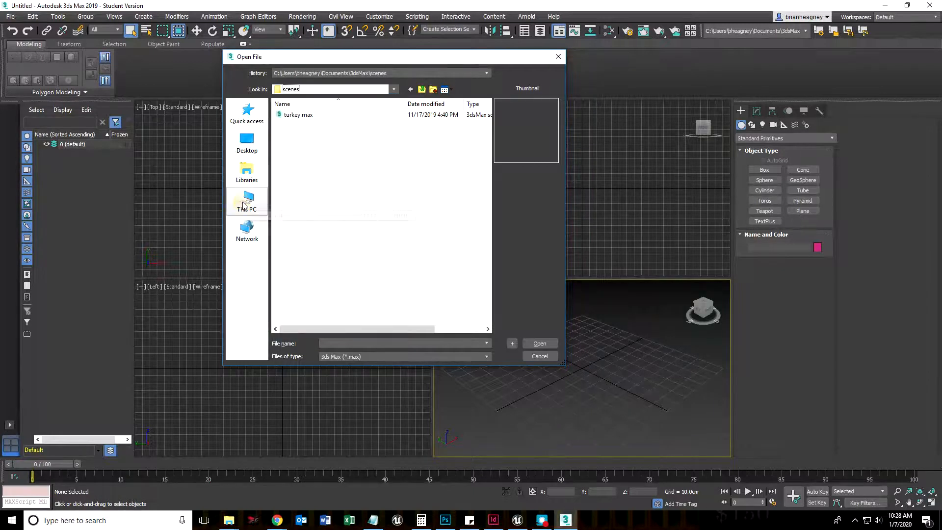
{"action": "left_click", "coordinate": [246, 201]}
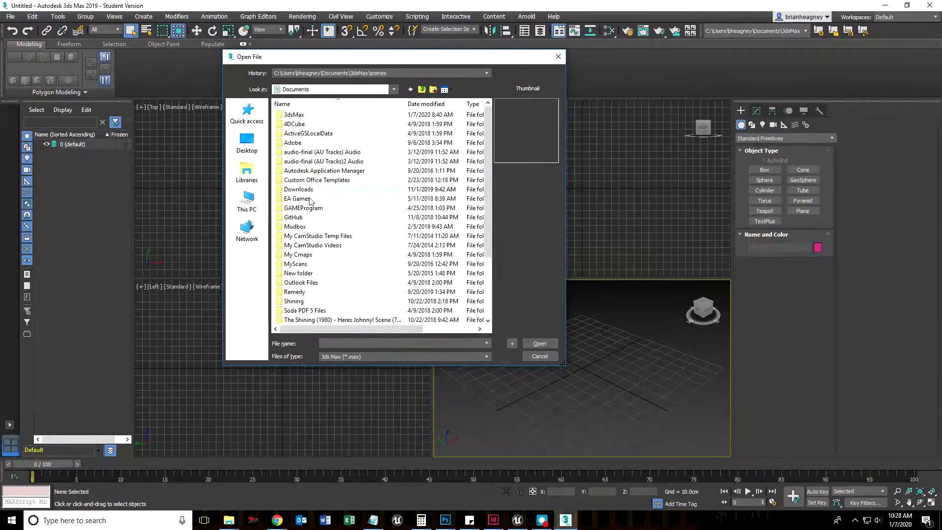
{"action": "left_click", "coordinate": [293, 114]}
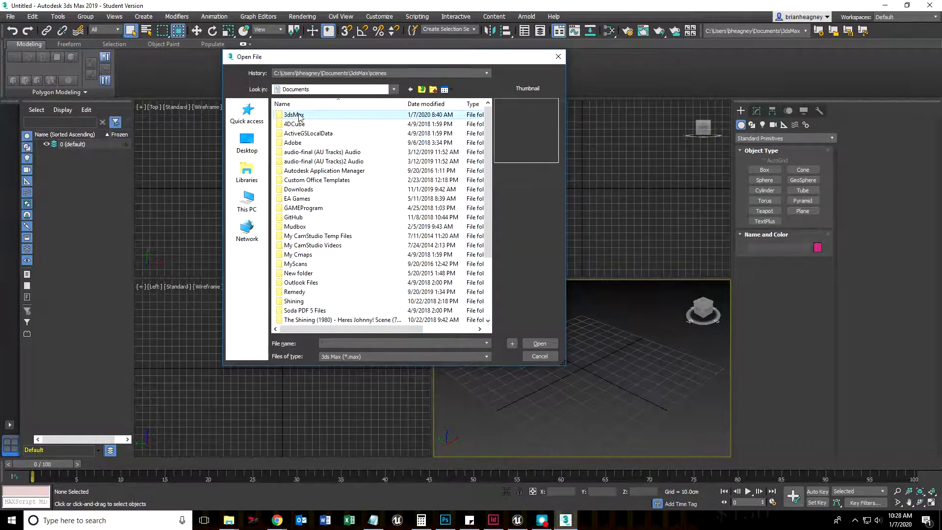
{"action": "double_click", "coordinate": [293, 114]}
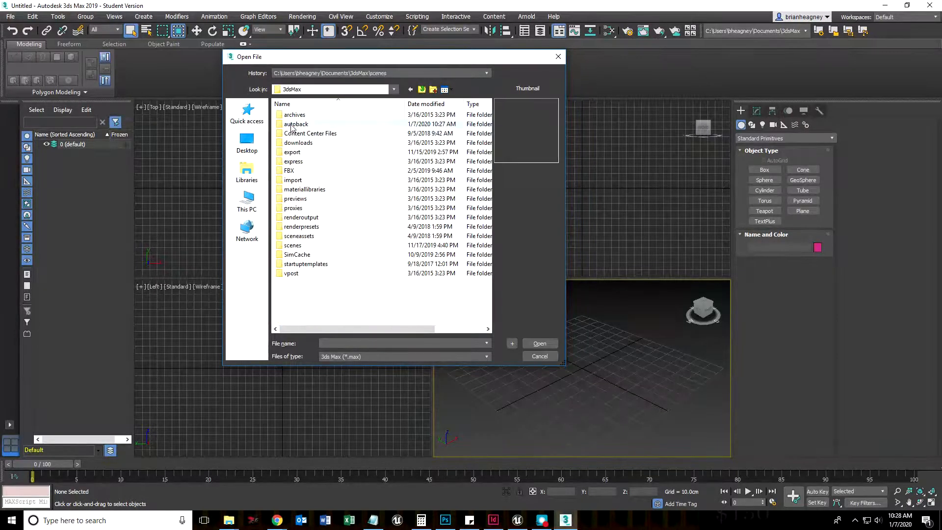
{"action": "left_click", "coordinate": [296, 123]}
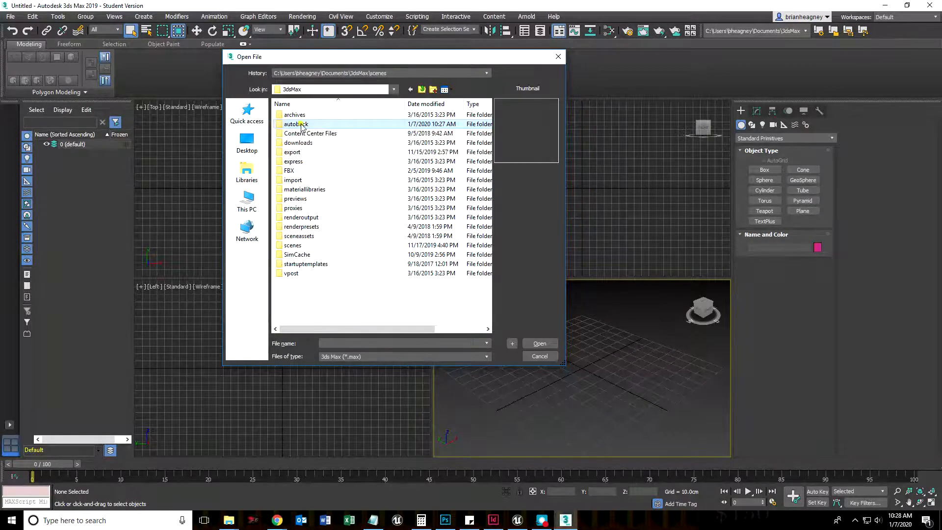
{"action": "double_click", "coordinate": [296, 125]}
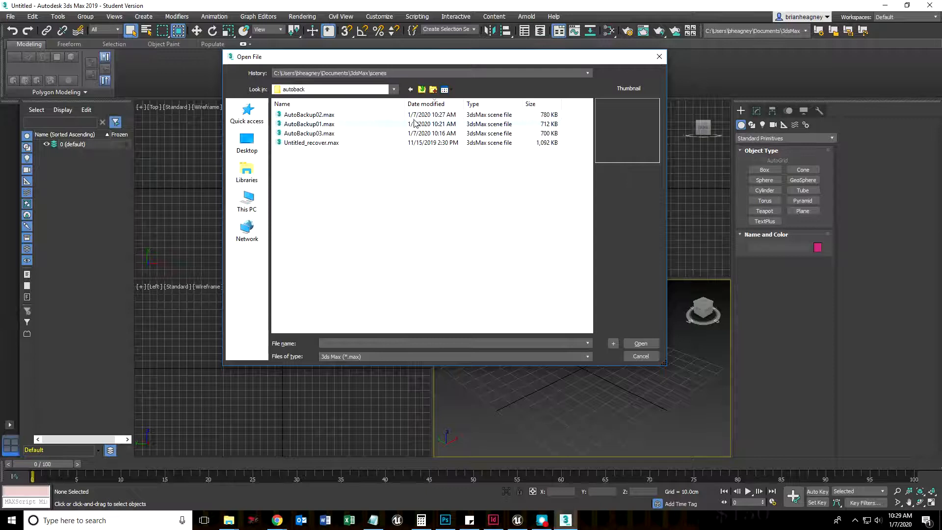
Preview the AutoBackup02 and AutoBackup03 files and open AutoBackup02.max
{"action": "left_click", "coordinate": [309, 133]}
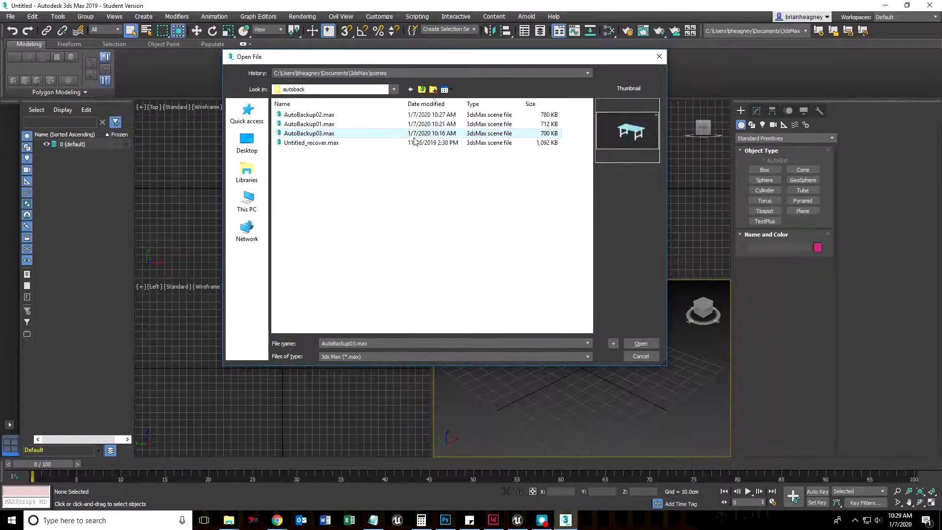
{"action": "left_click", "coordinate": [309, 115]}
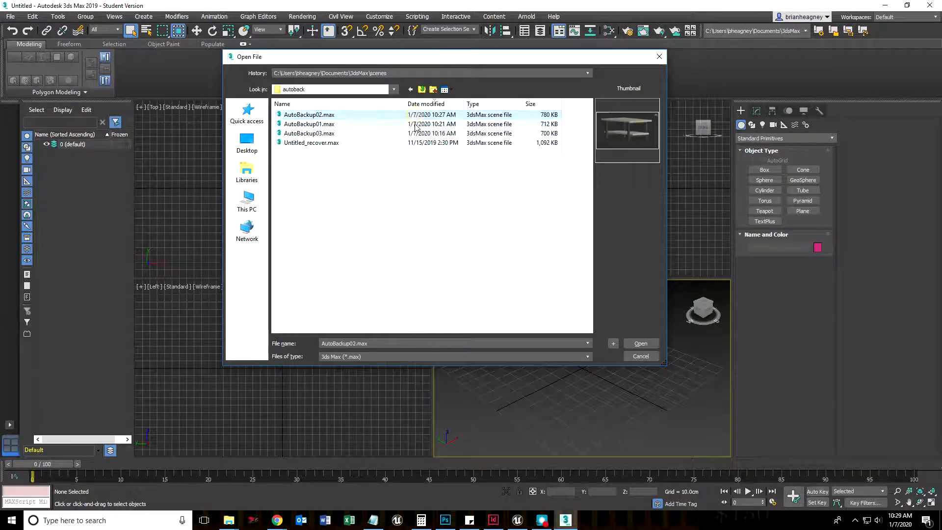
{"action": "left_click", "coordinate": [309, 132]}
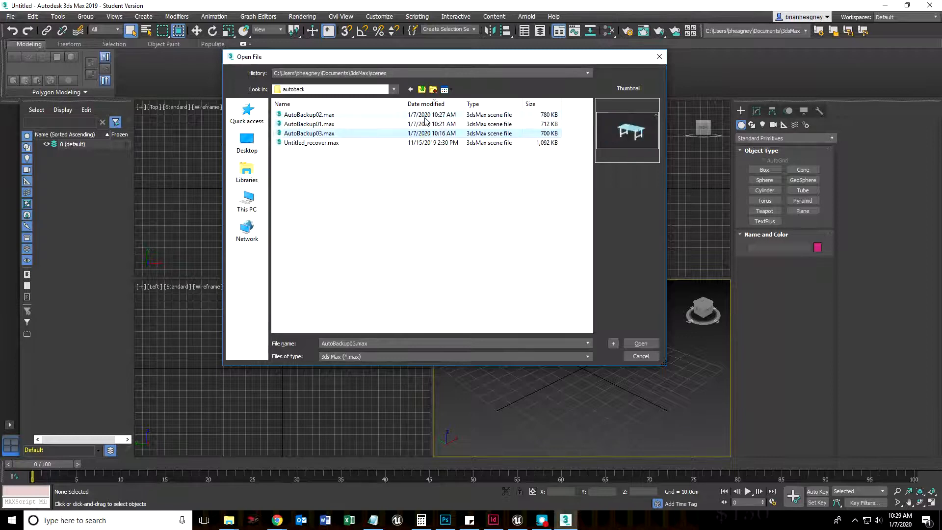
{"action": "left_click", "coordinate": [309, 115]}
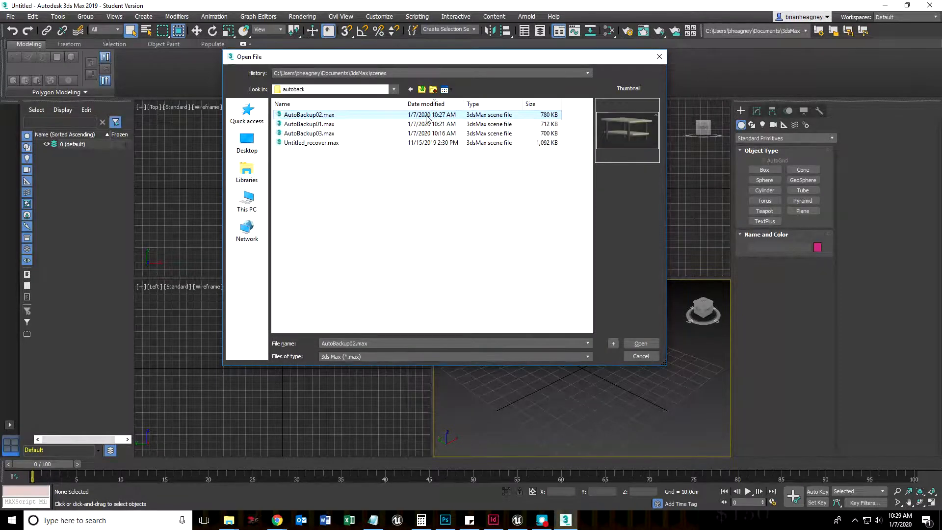
{"action": "left_click", "coordinate": [641, 343]}
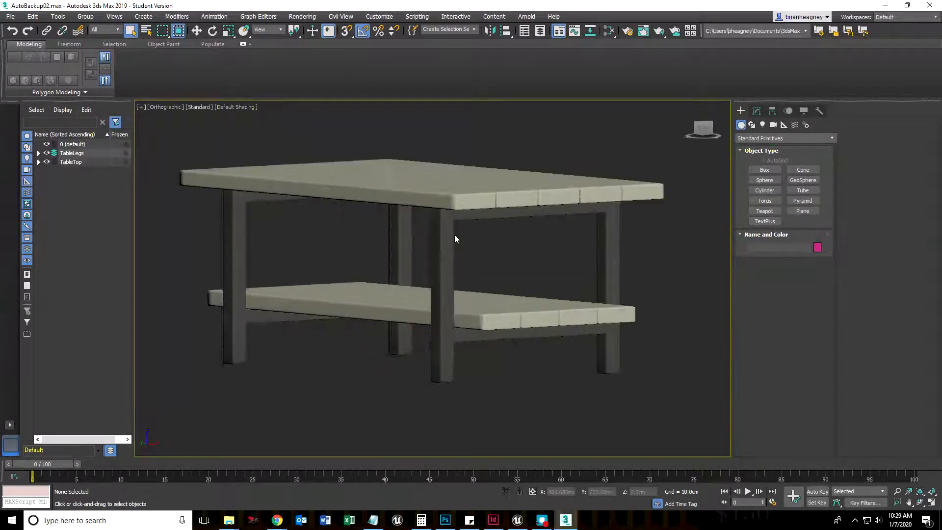
{"action": "left_click", "coordinate": [352, 307]}
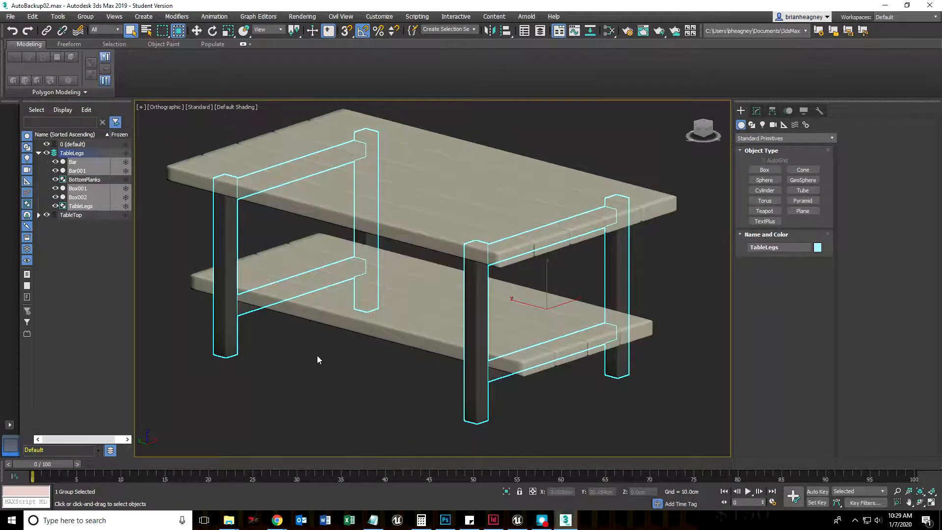
{"action": "left_click", "coordinate": [312, 363]}
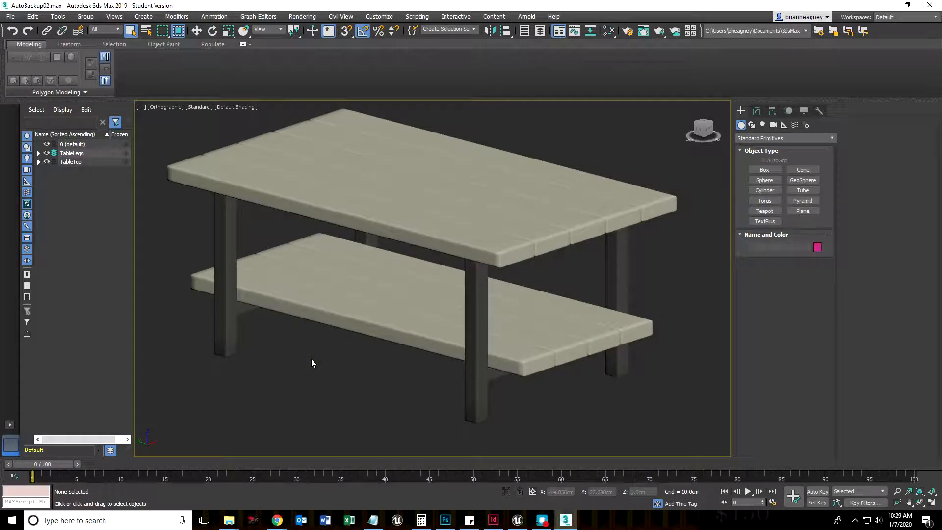
{"action": "left_click", "coordinate": [422, 204]}
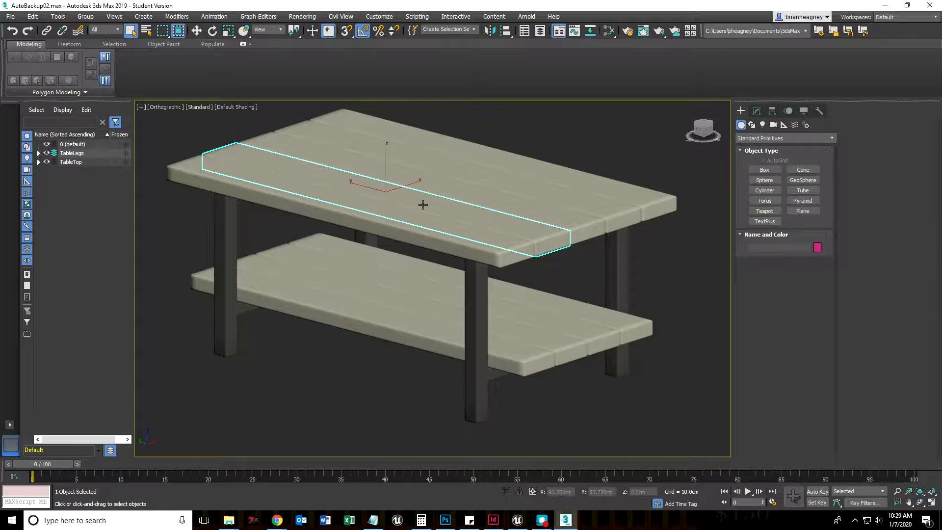
{"action": "left_click", "coordinate": [589, 154]}
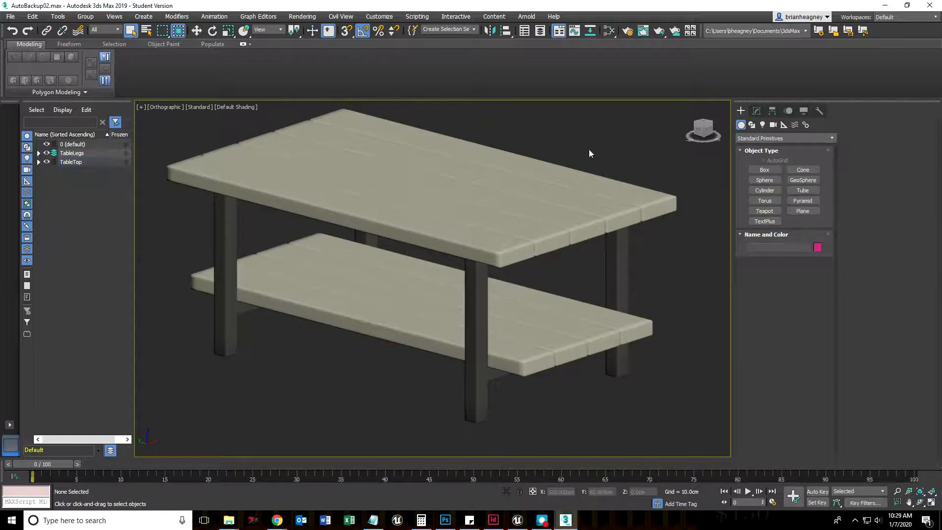
{"action": "left_click", "coordinate": [9, 16]}
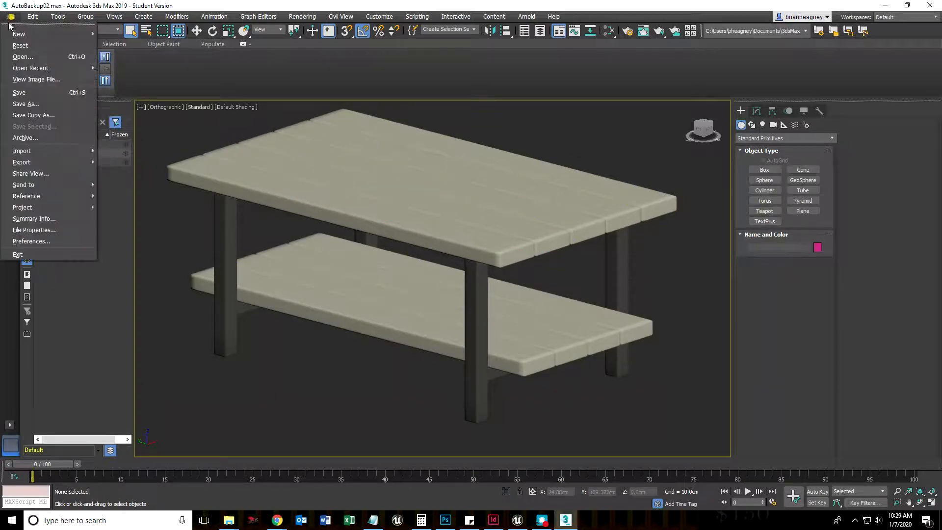
Start File > Open without saving the autosave scene and go up to This PC
{"action": "left_click", "coordinate": [19, 45]}
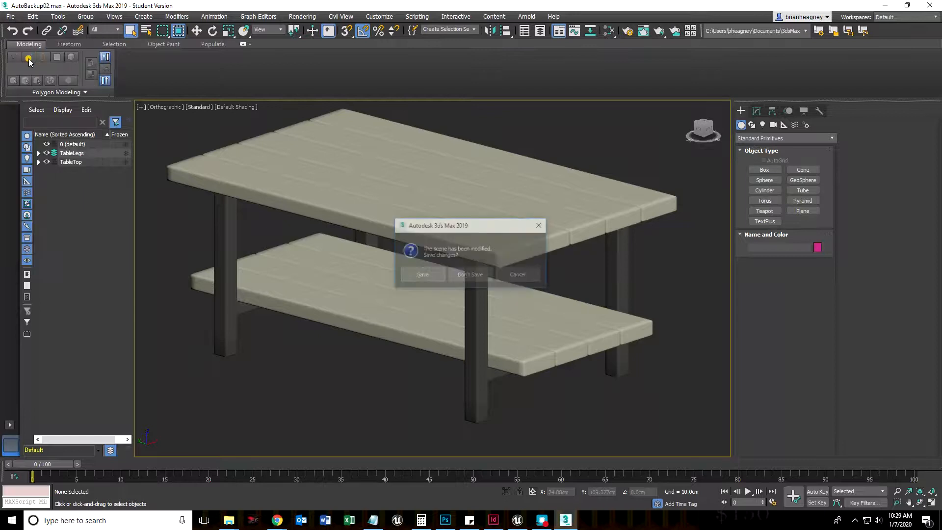
{"action": "left_click", "coordinate": [469, 274]}
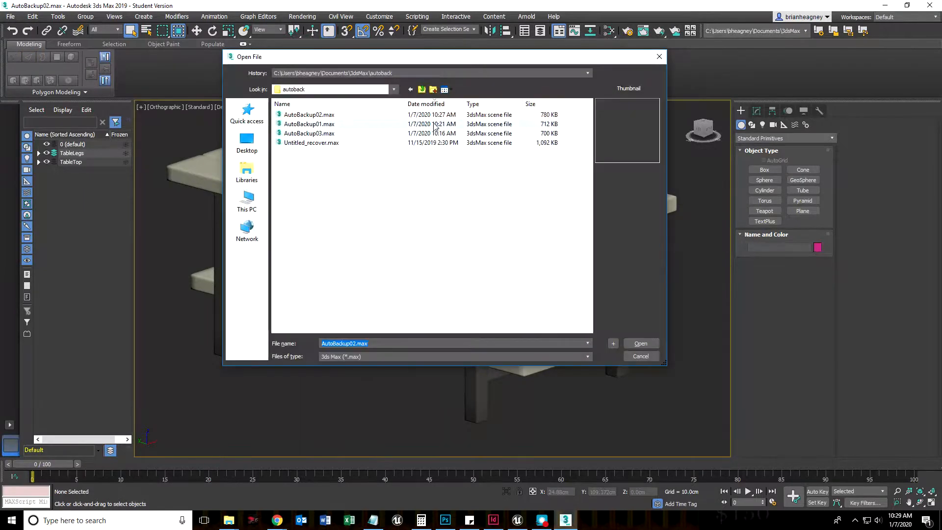
{"action": "left_click", "coordinate": [410, 89]}
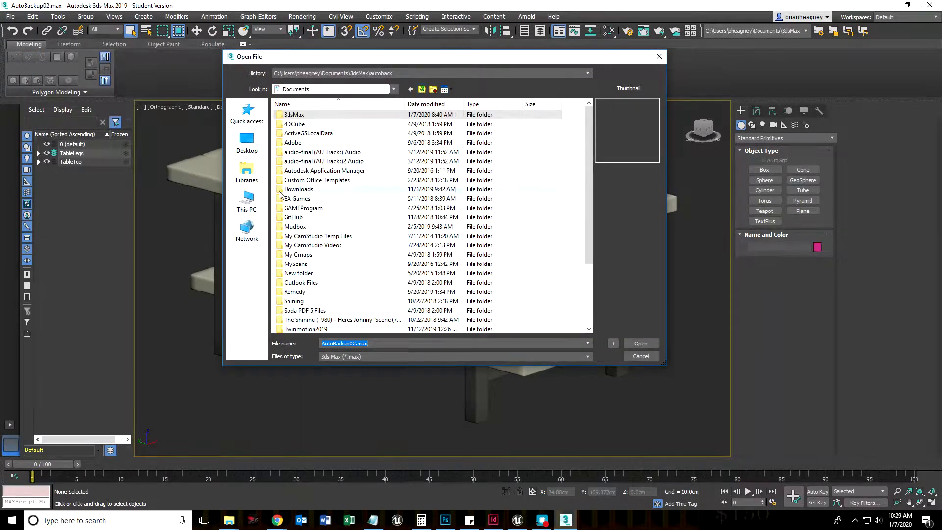
{"action": "left_click", "coordinate": [247, 201]}
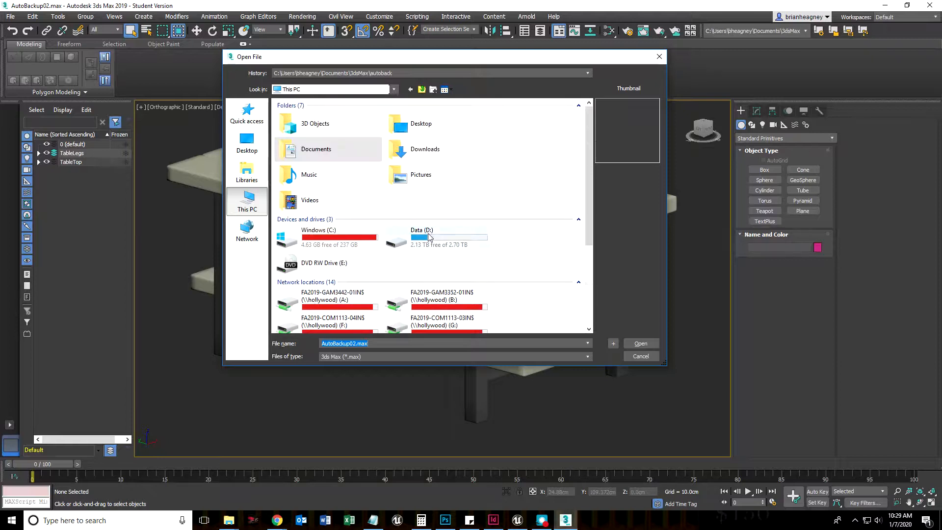
Browse into Data (D:) > SP2020 > TableTut toward the saved ST_01 scene
{"action": "double_click", "coordinate": [421, 234]}
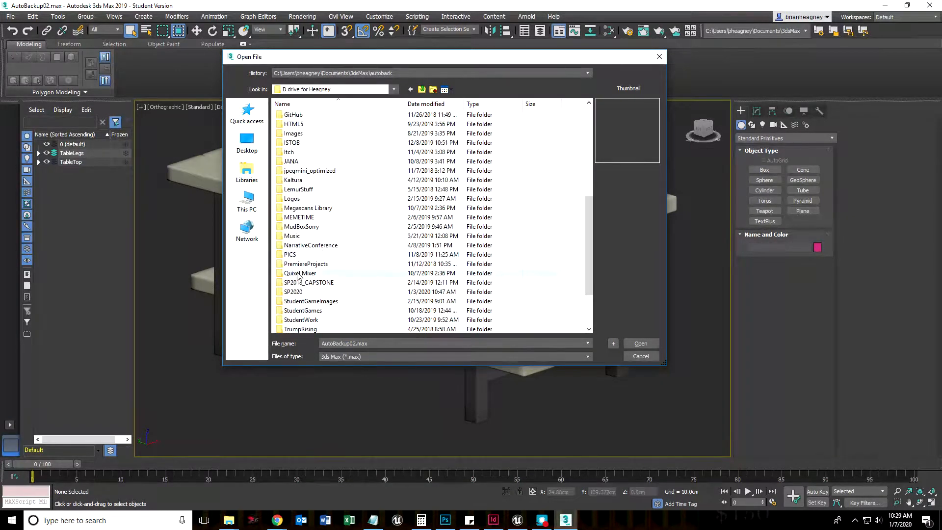
{"action": "double_click", "coordinate": [294, 291]}
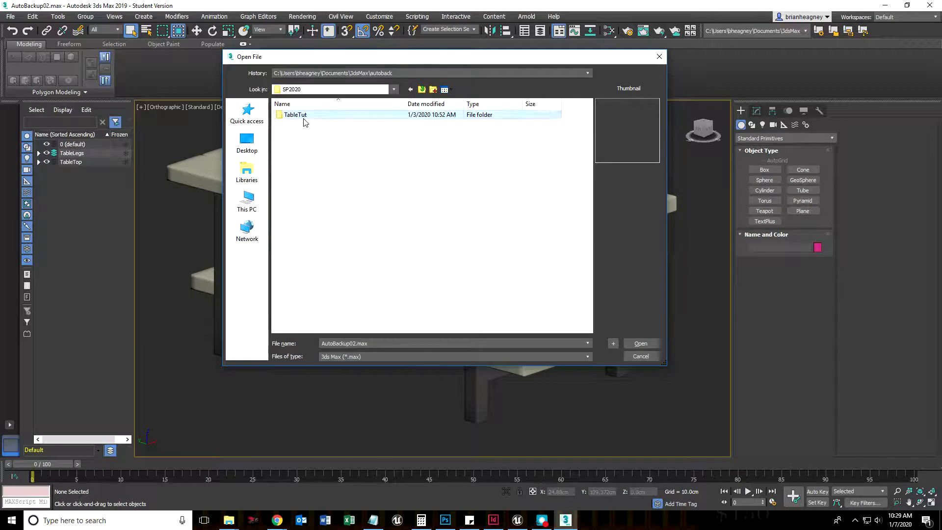
{"action": "double_click", "coordinate": [295, 115]}
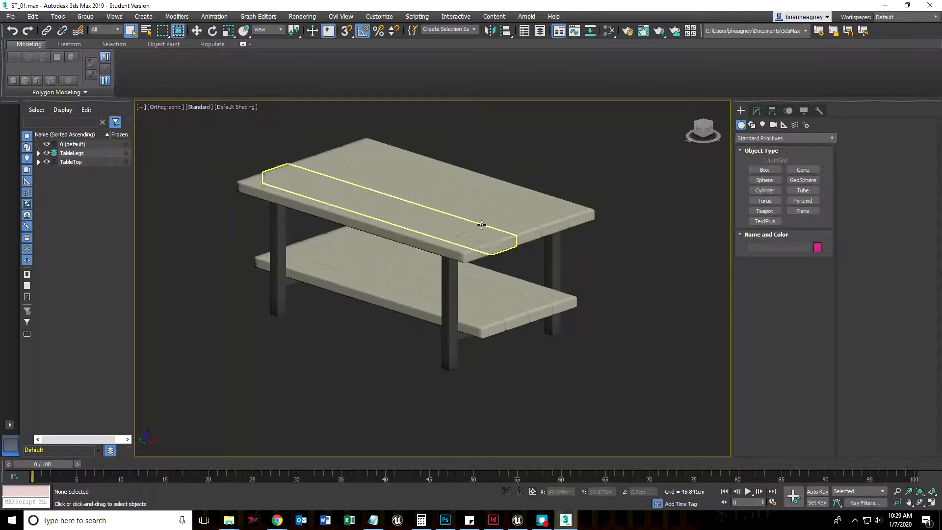
Save the scene incrementally as ST_02.max via Save As with the + button
{"action": "left_click", "coordinate": [279, 387]}
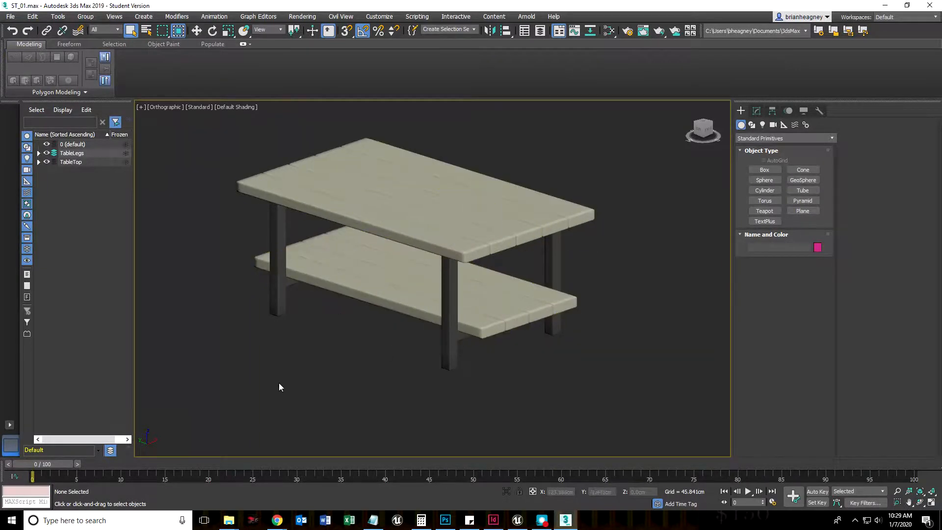
{"action": "left_click", "coordinate": [10, 16]}
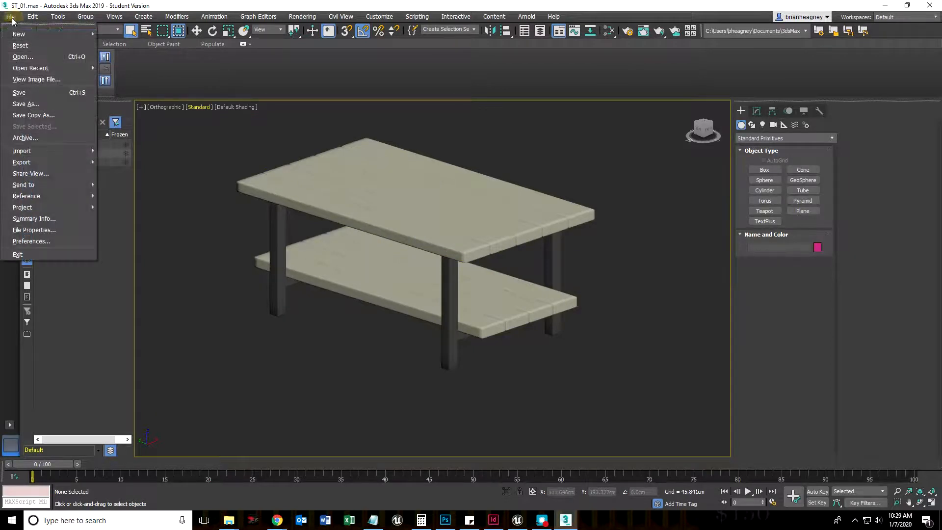
{"action": "left_click", "coordinate": [25, 103]}
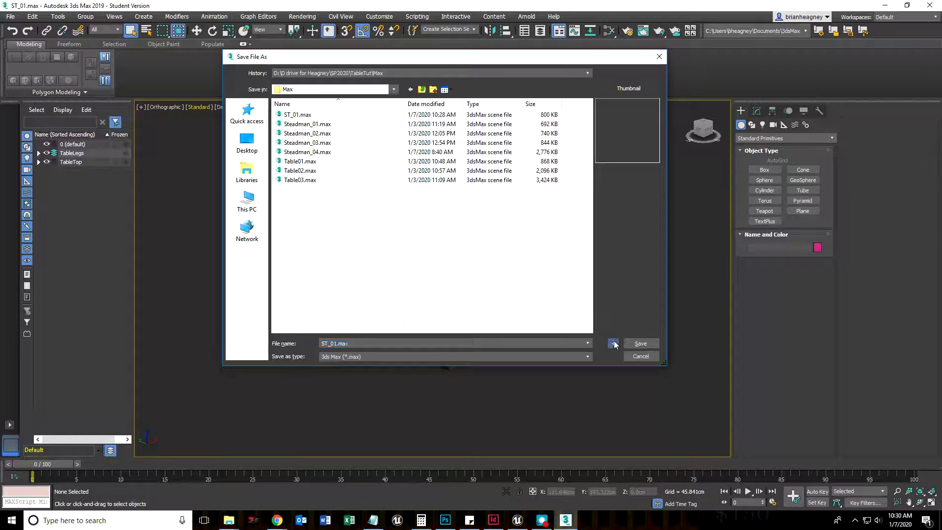
{"action": "left_click", "coordinate": [639, 343]}
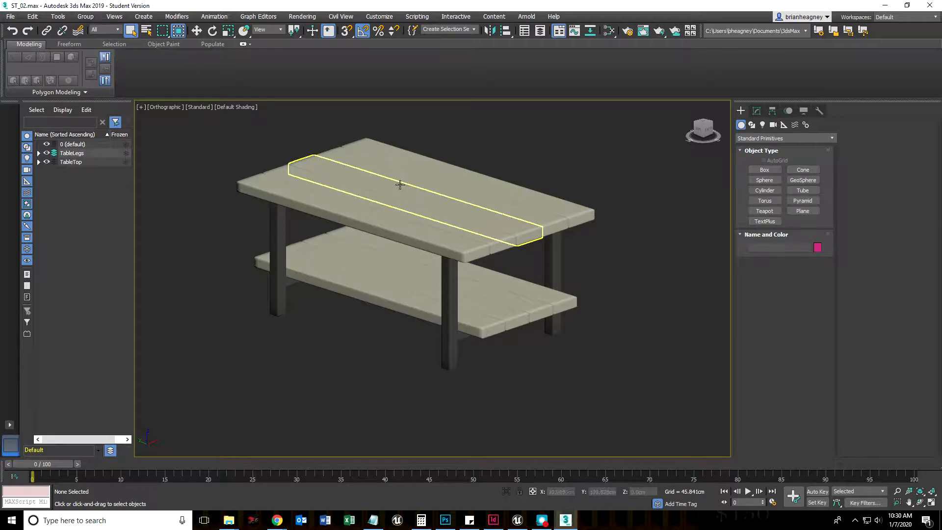
Save the scene incrementally again as ST_03.max via Save As with the + button
{"action": "left_click", "coordinate": [10, 17]}
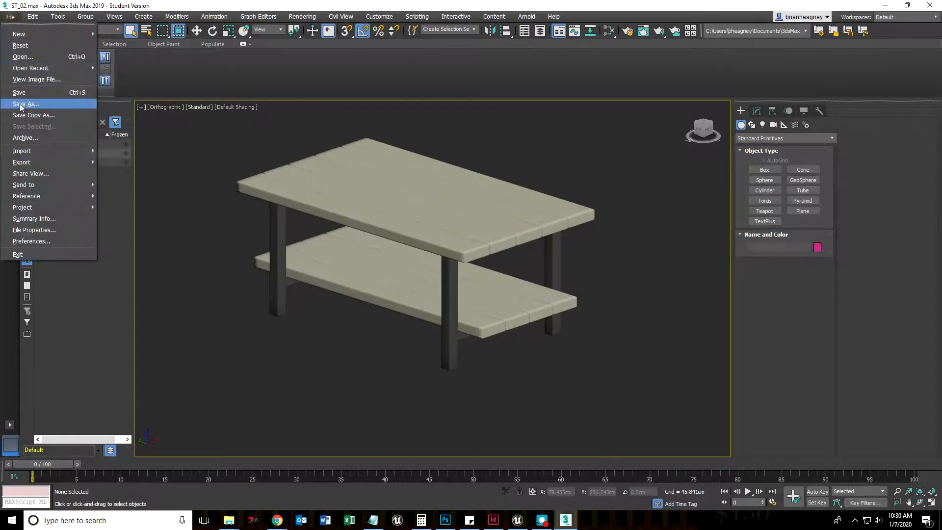
{"action": "left_click", "coordinate": [26, 104]}
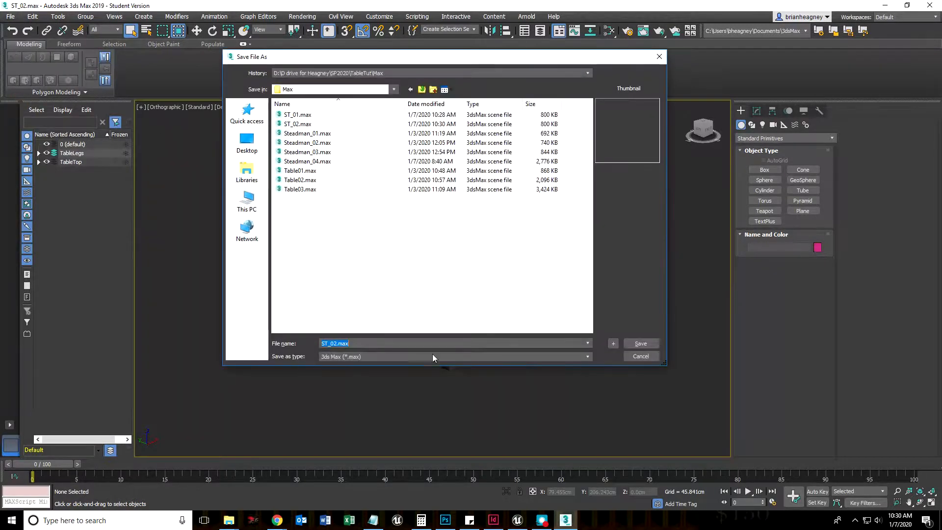
{"action": "mouse_move", "coordinate": [234, 124]}
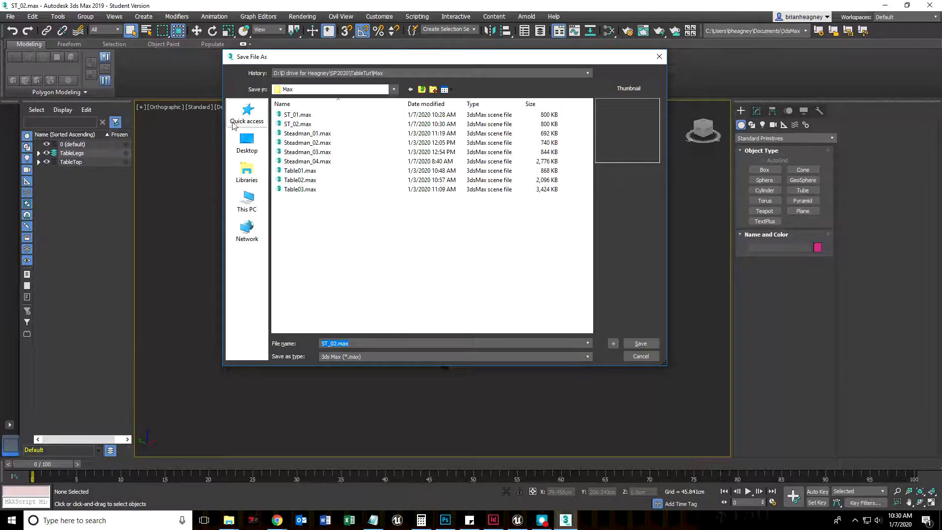
{"action": "mouse_move", "coordinate": [306, 131]}
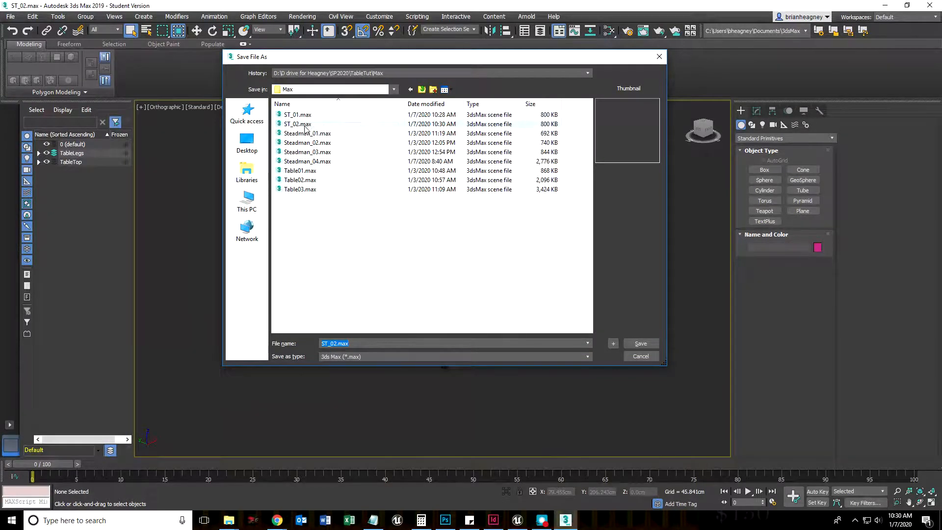
{"action": "left_click", "coordinate": [639, 344]}
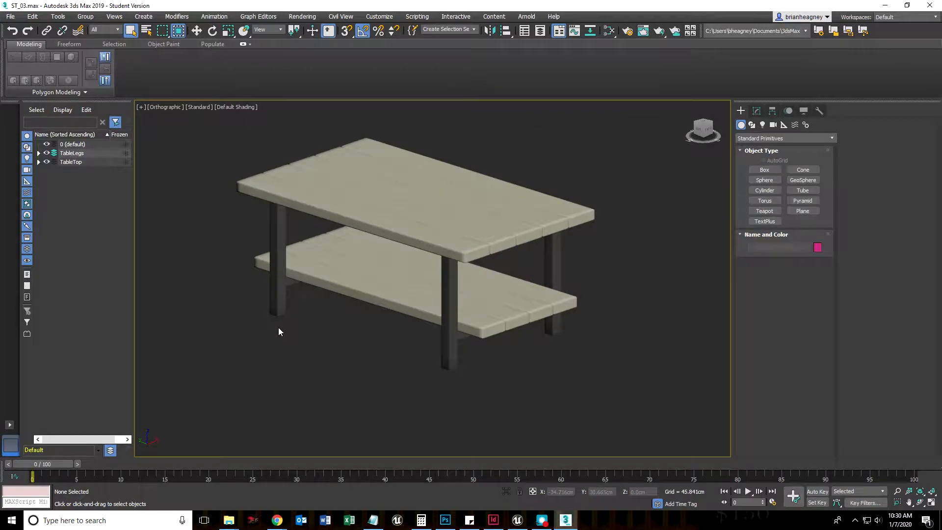
{"action": "mouse_move", "coordinate": [311, 358]}
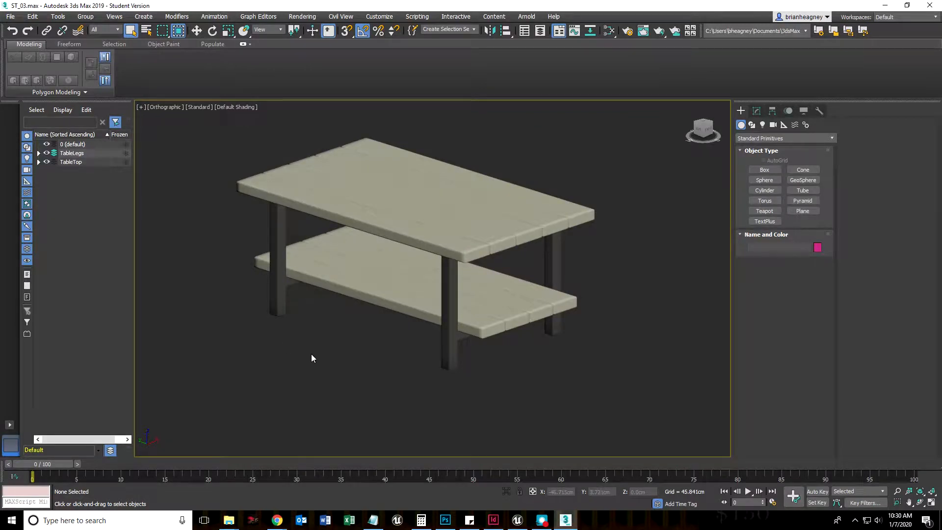